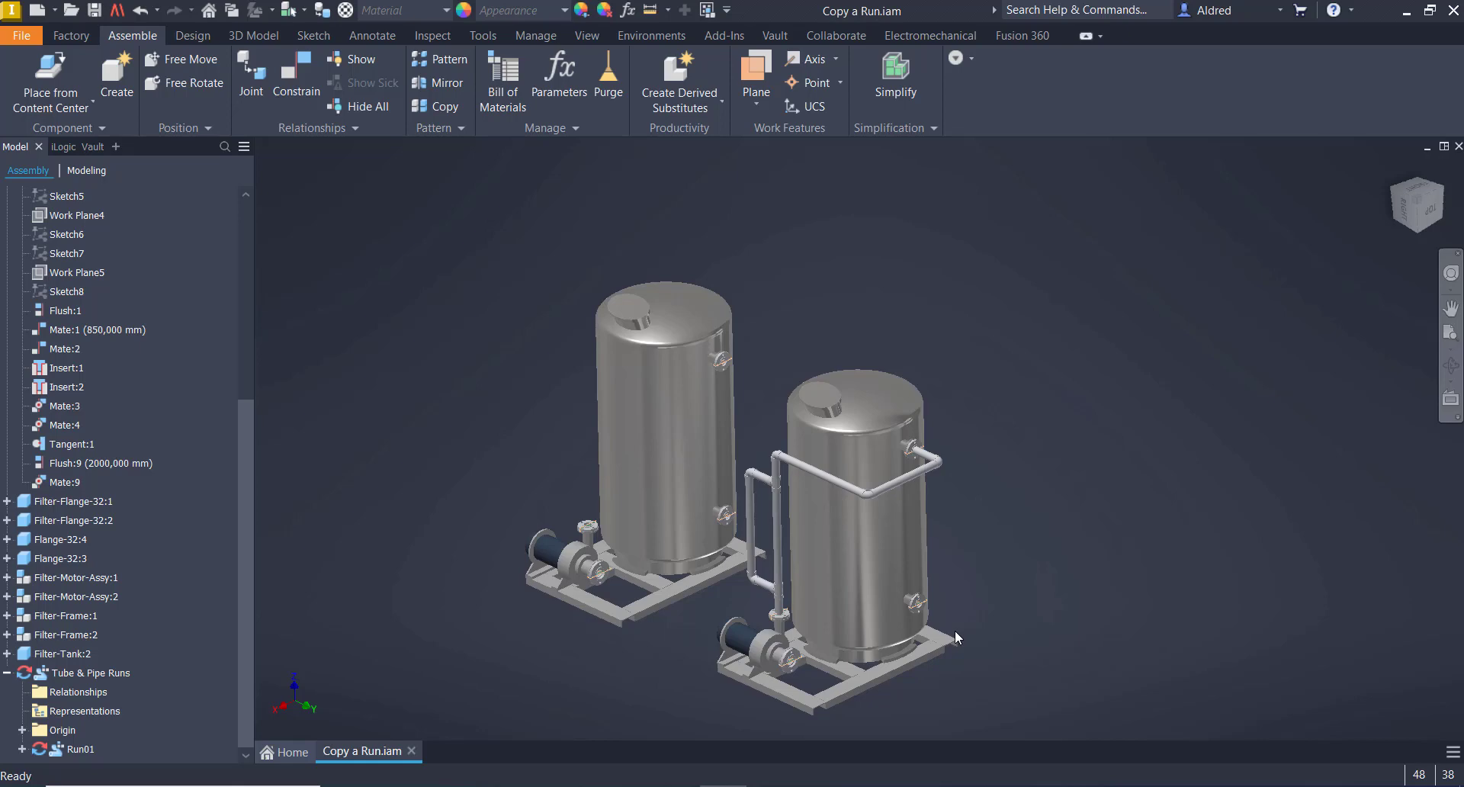
mouse_move(82, 679)
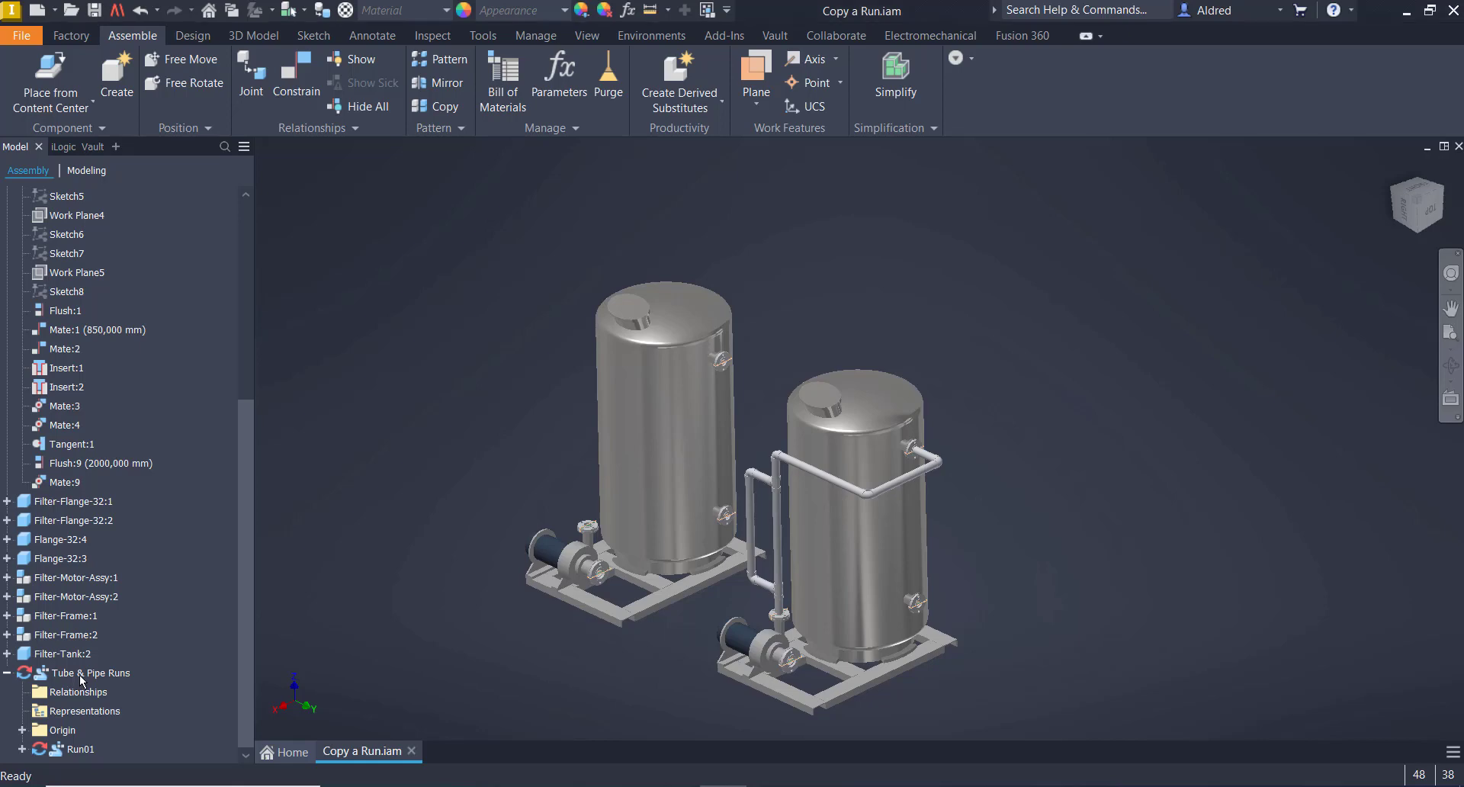
- Paste a copy of Run01 beside the left tank and finish Tube and Pipe editing
right_click(91, 672)
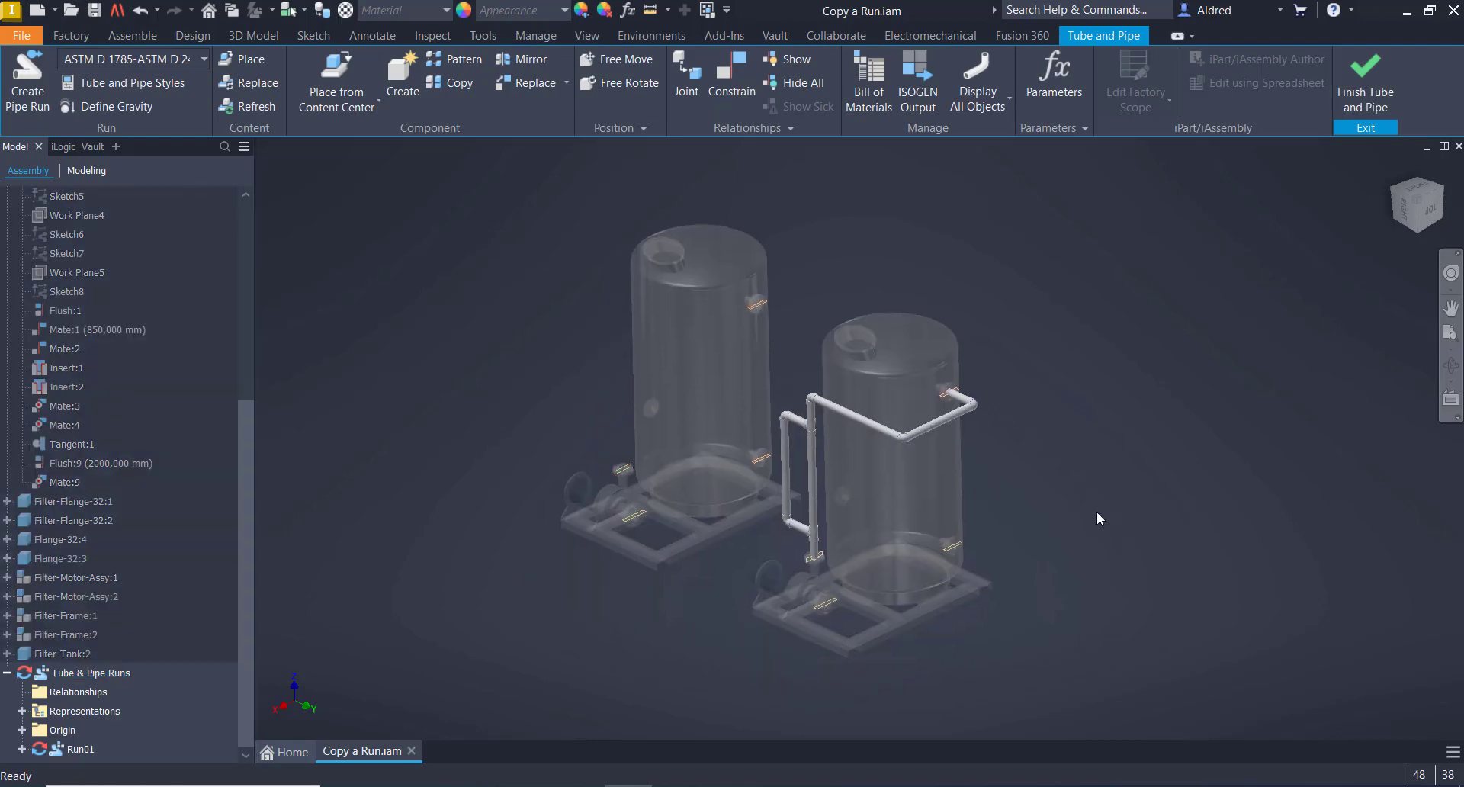
left_click(80, 749)
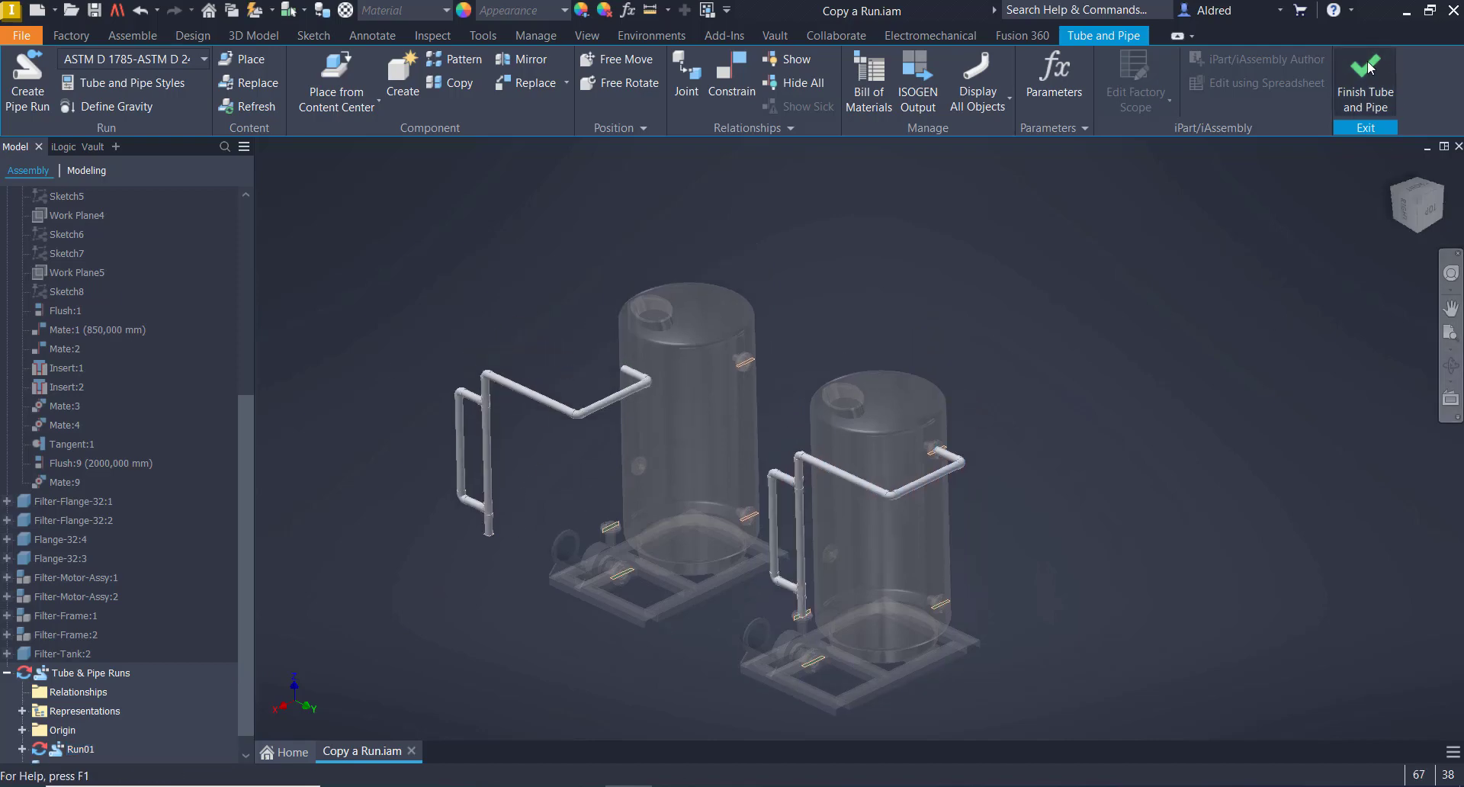
left_click(1363, 84)
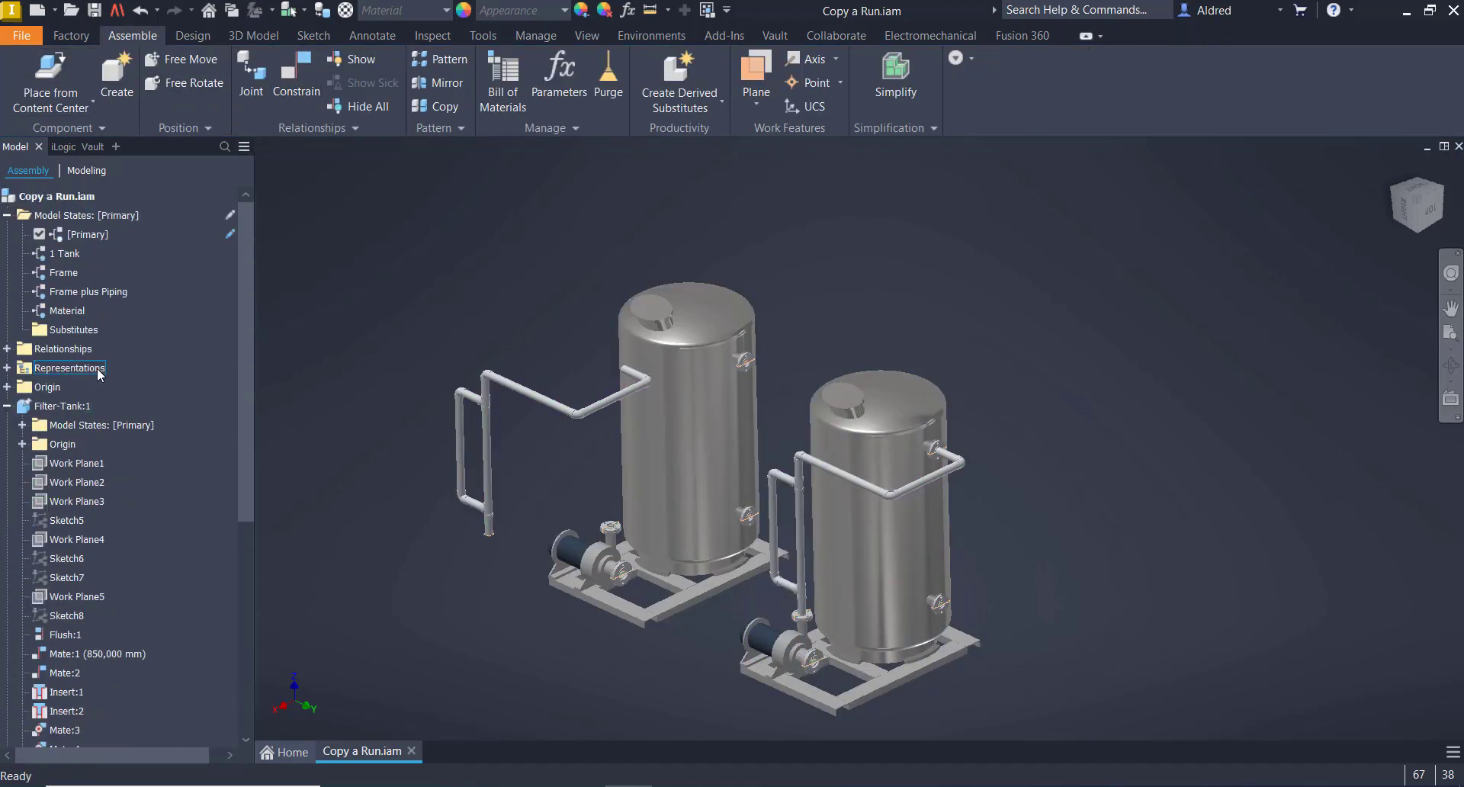
- Mate the copied run's top and bottom pipe ends to the left tank's upper and lower flanges
left_click(295, 71)
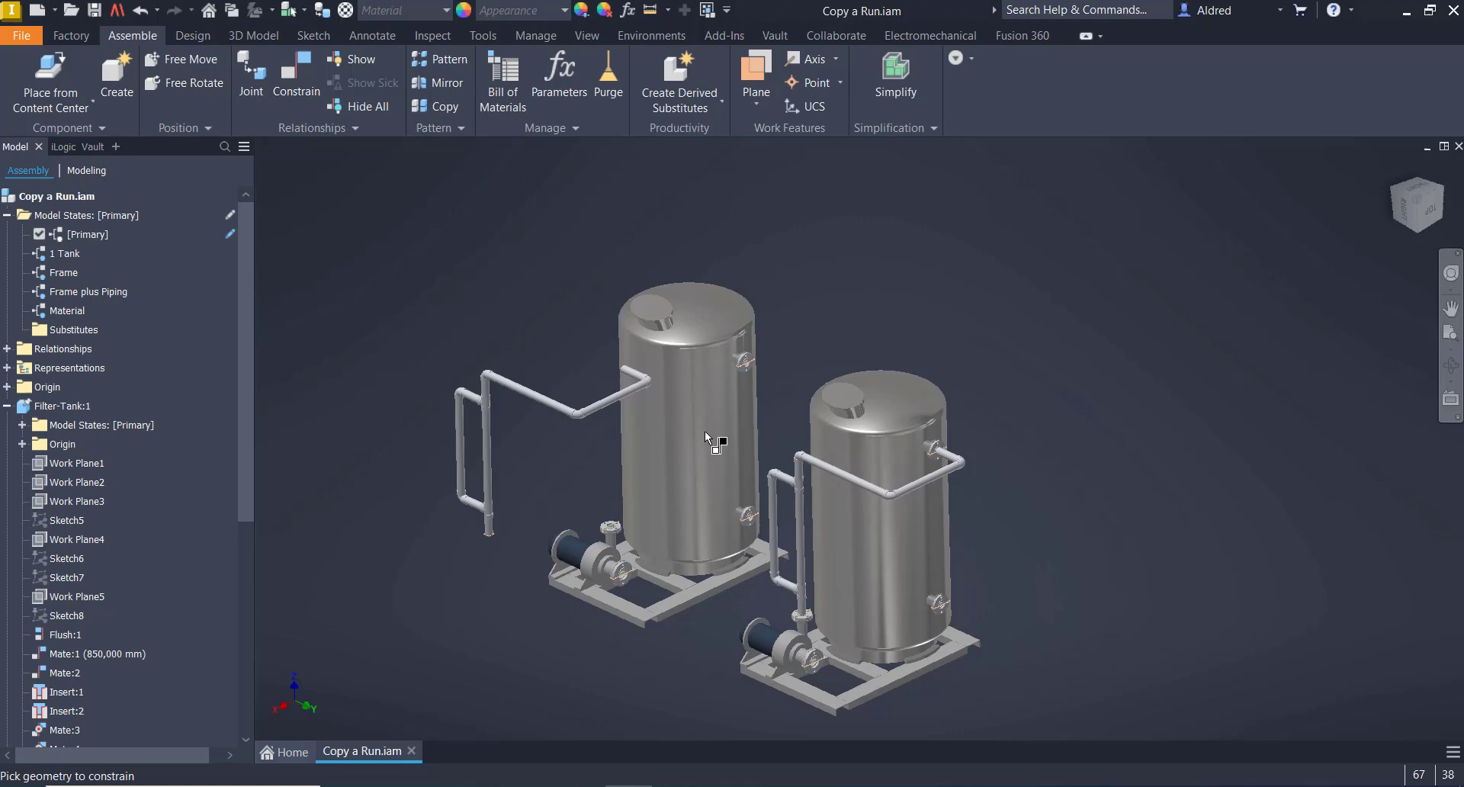
left_click(295, 79)
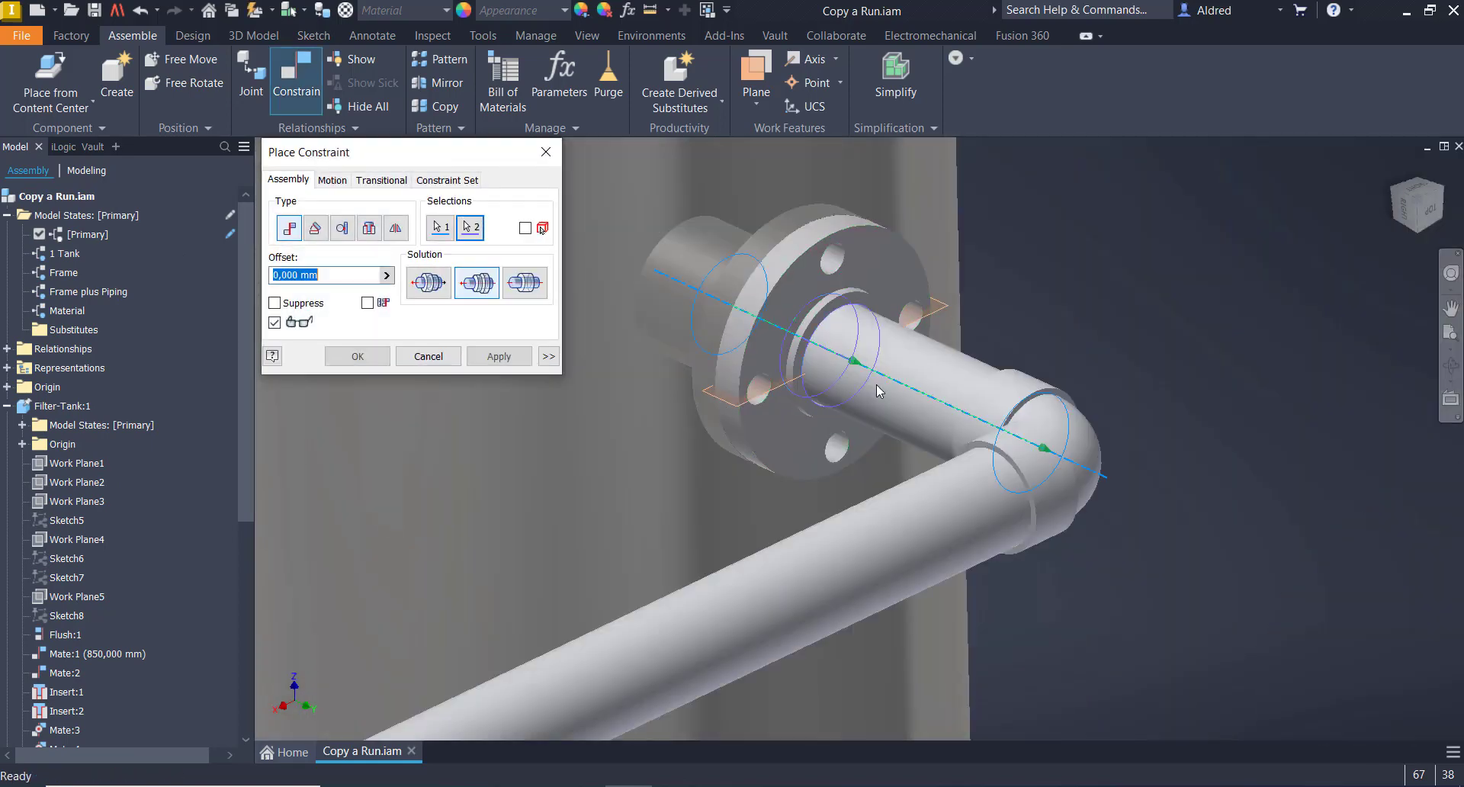
left_click(498, 355)
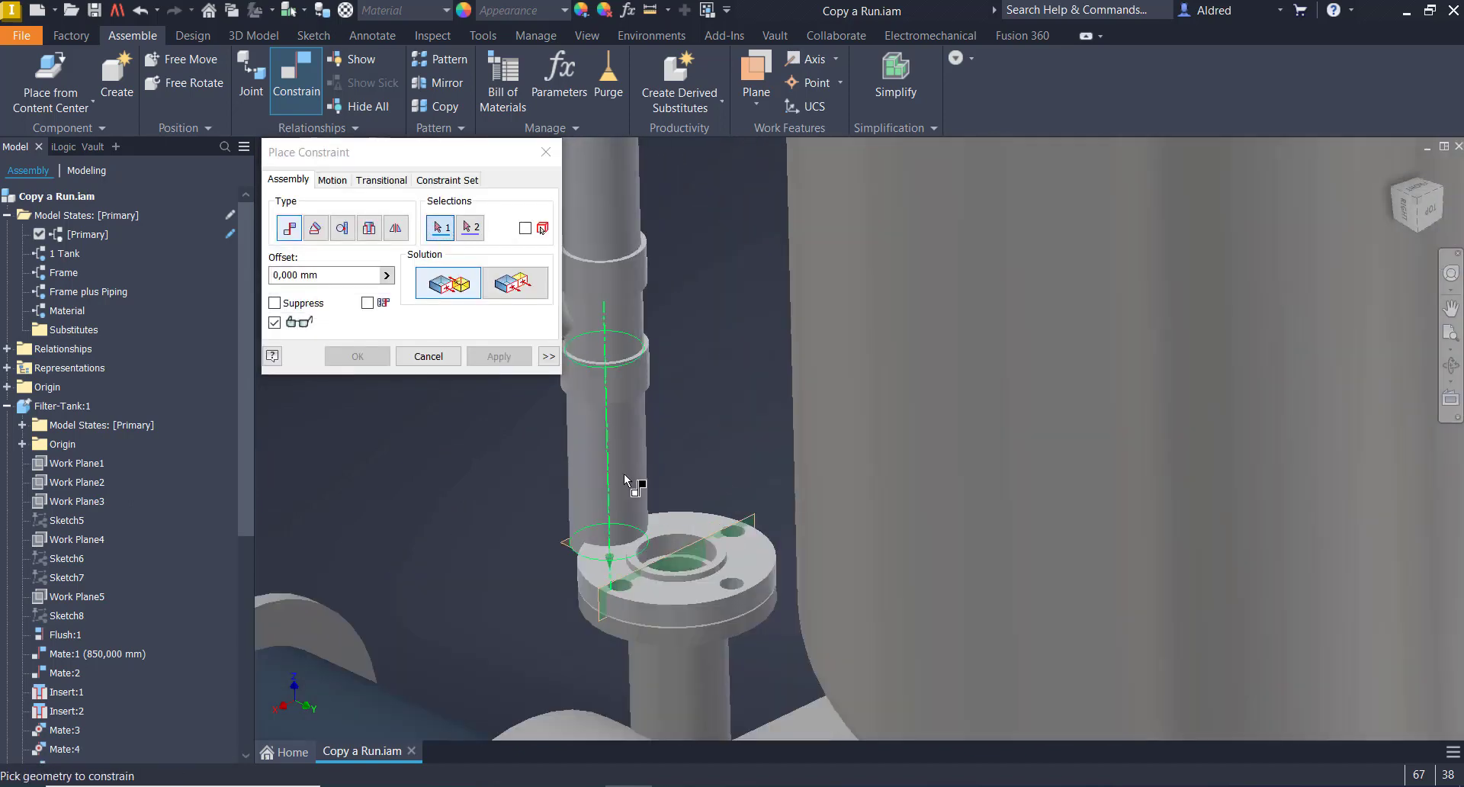
left_click(604, 532)
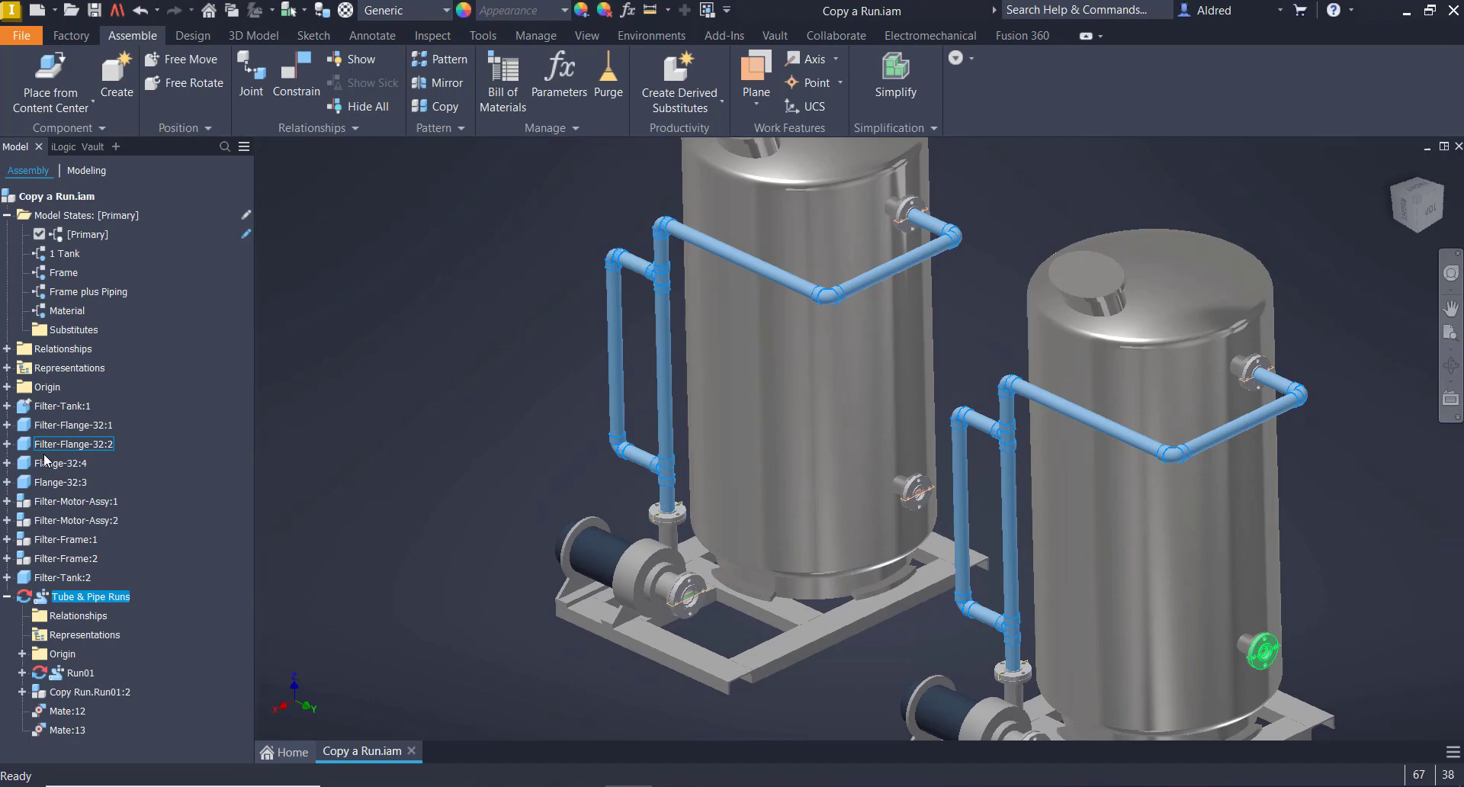
- Compare Run01 with Copy Run.Run01:2 in the browser, then edit the Tube & Pipe Runs
left_click(80, 671)
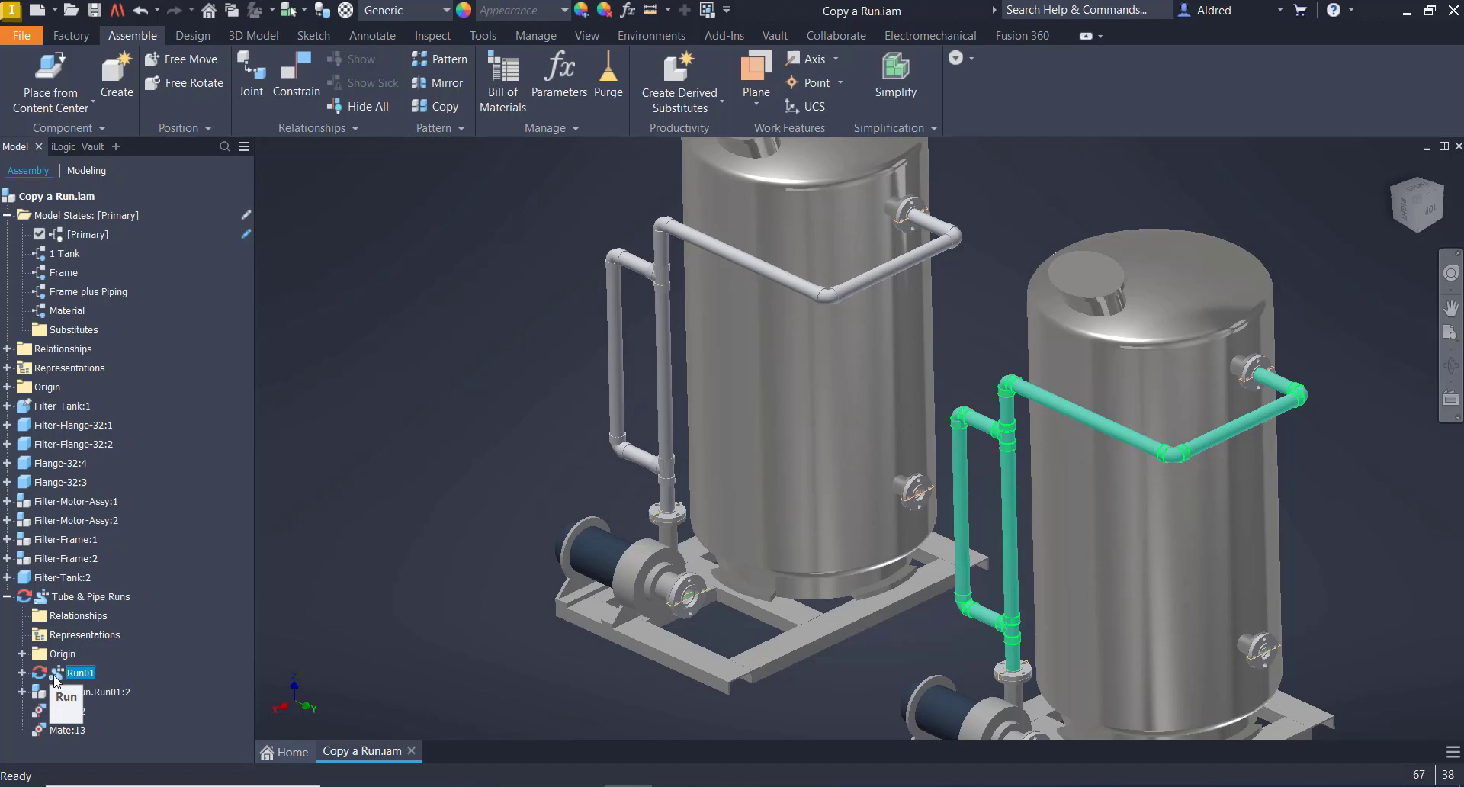
left_click(90, 690)
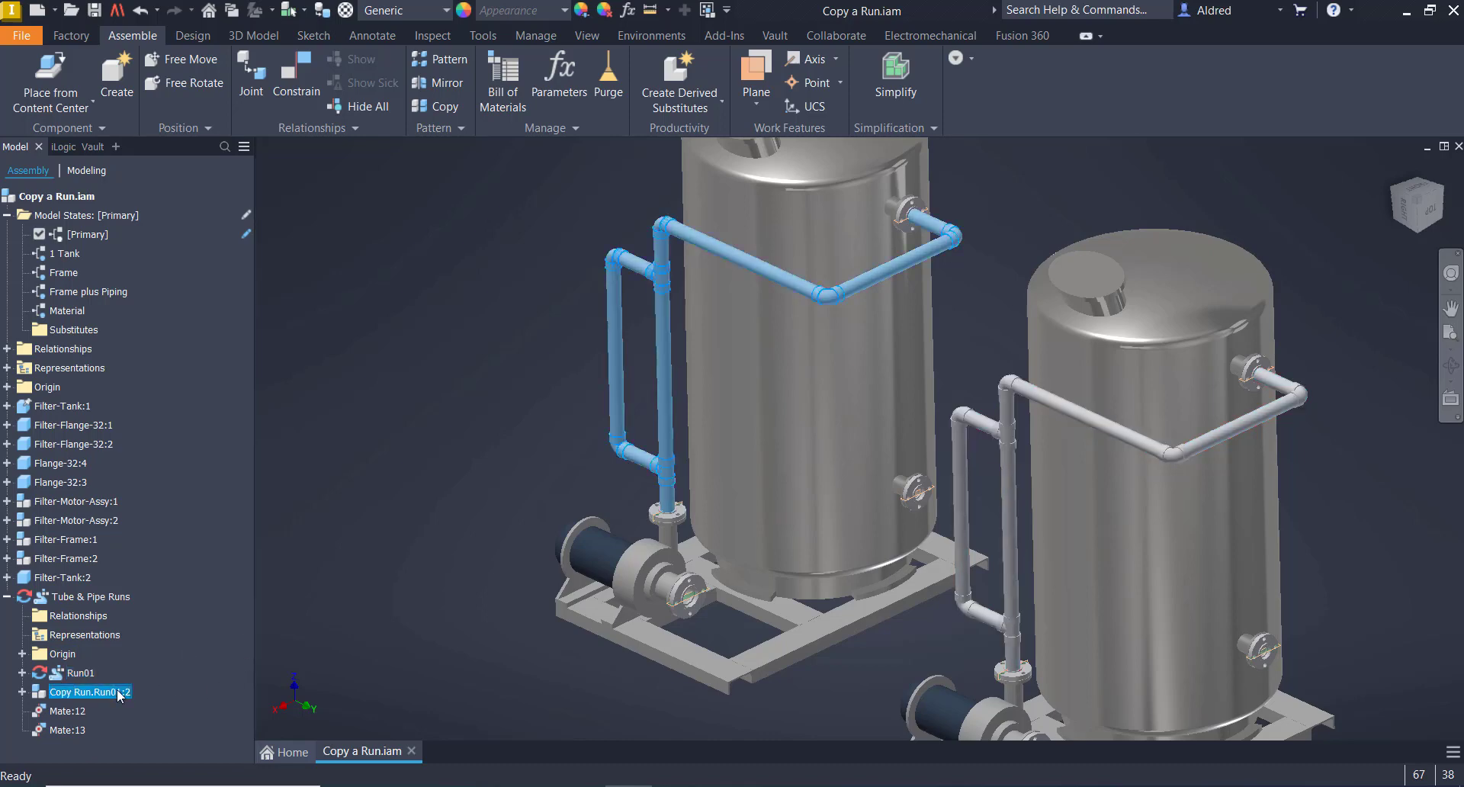
mouse_move(145, 748)
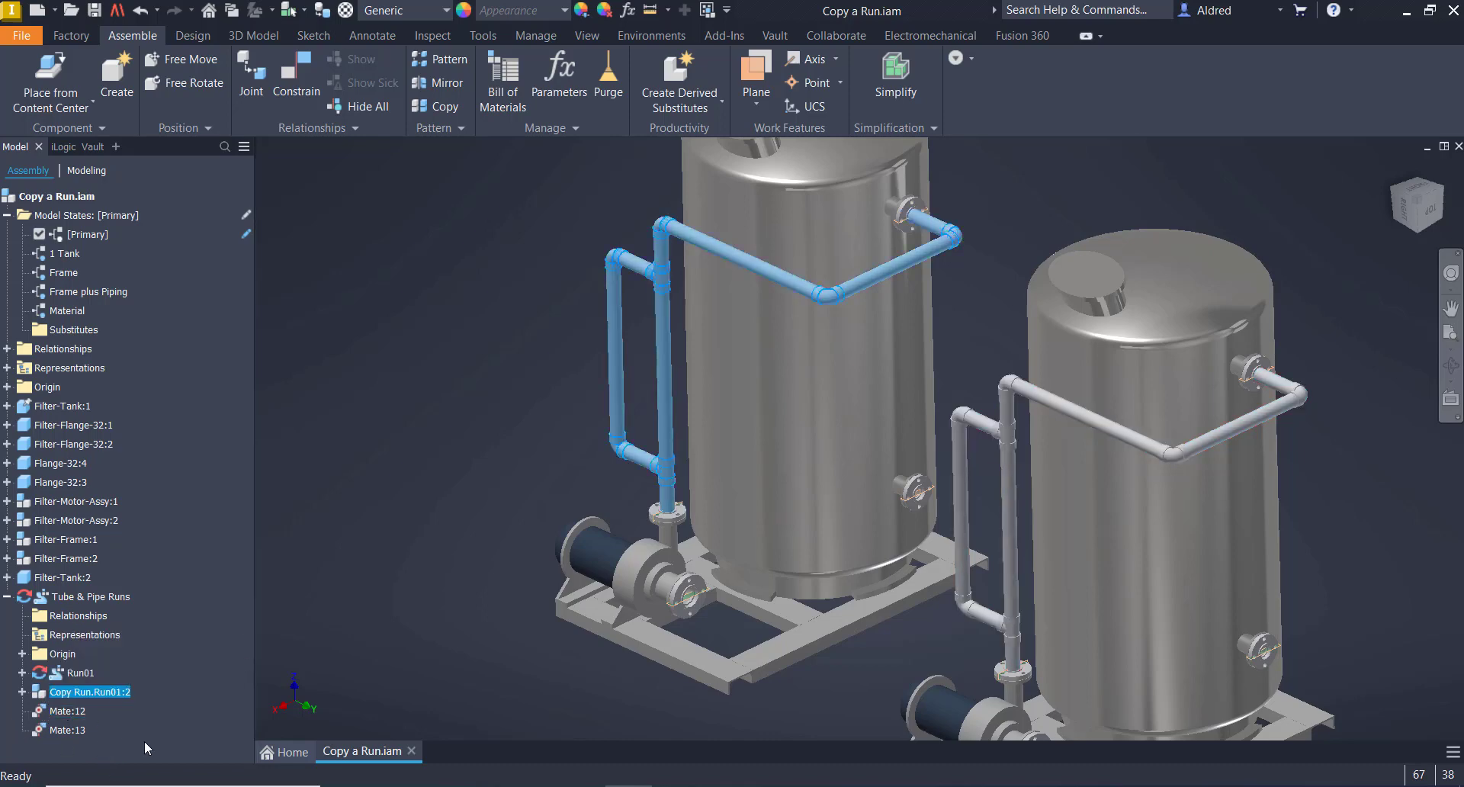
left_click(90, 692)
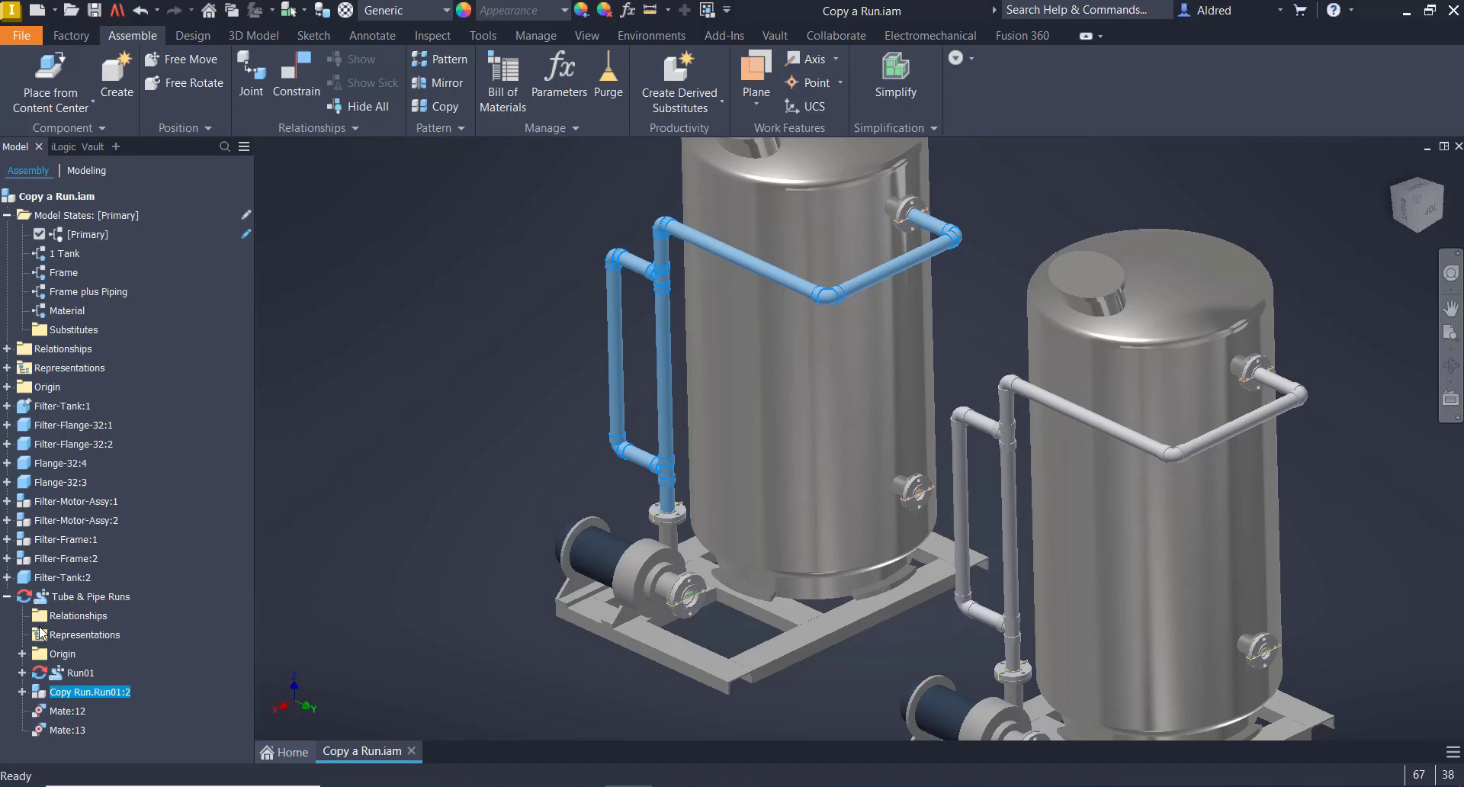
left_click(90, 692)
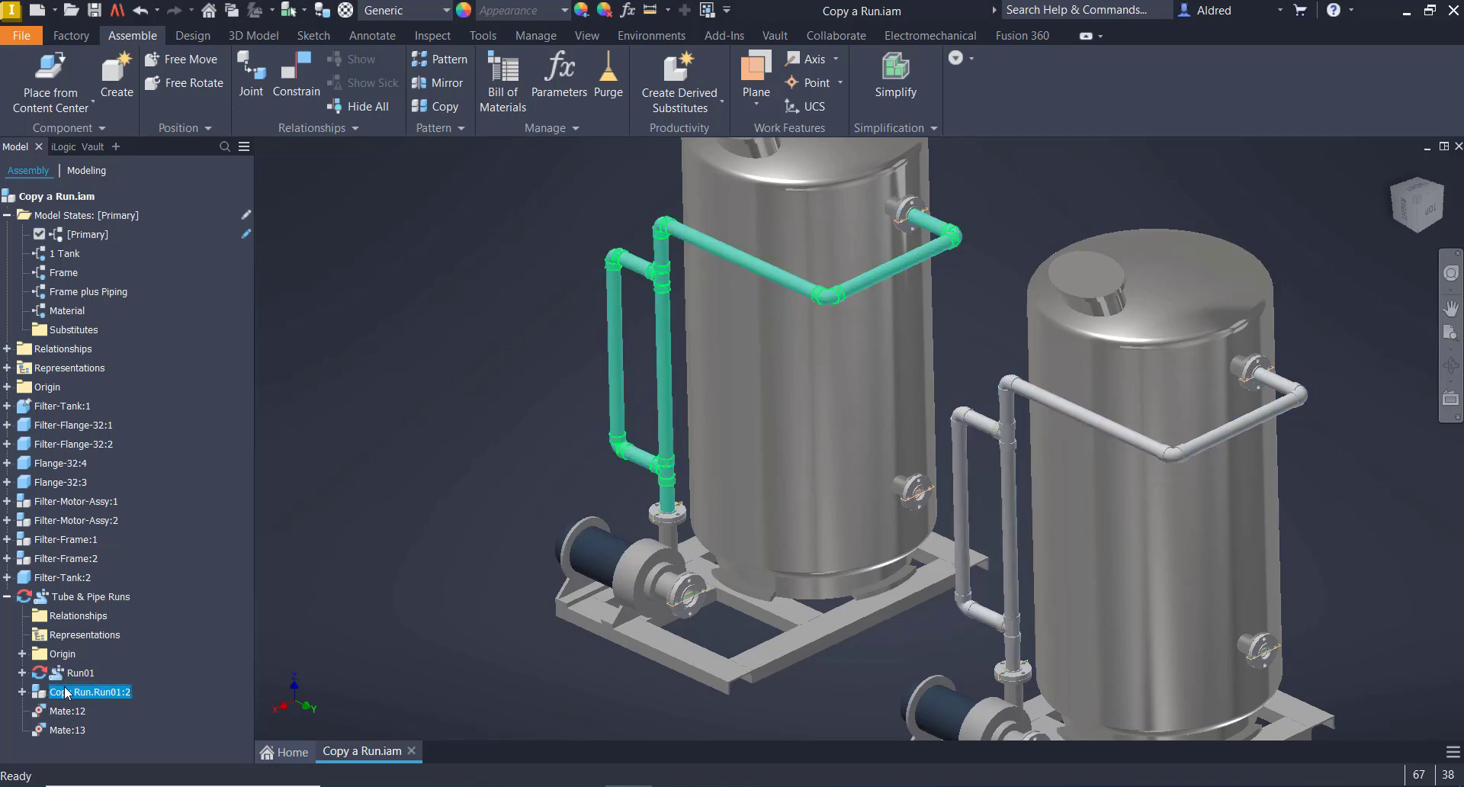
left_click(79, 673)
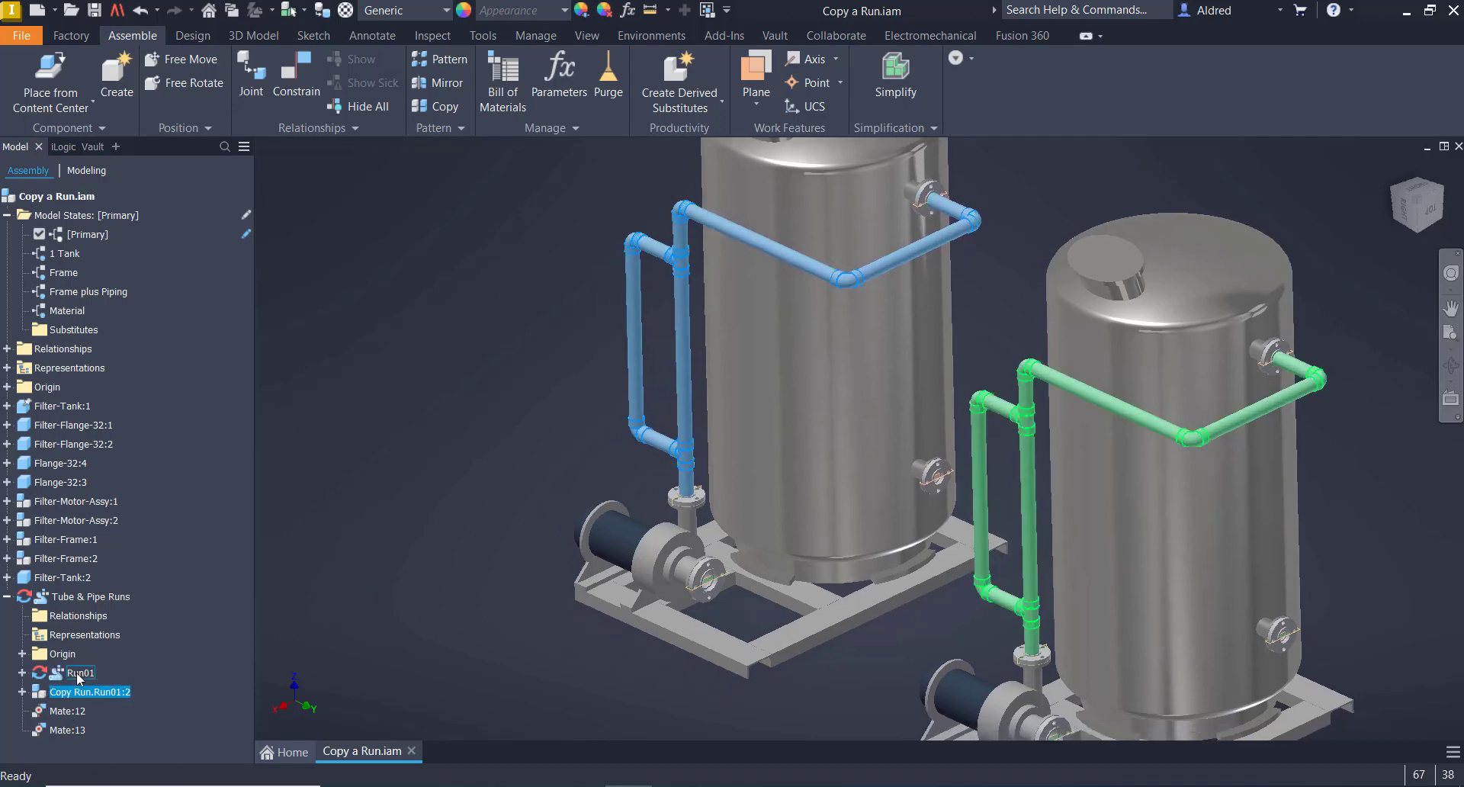
left_click(88, 692)
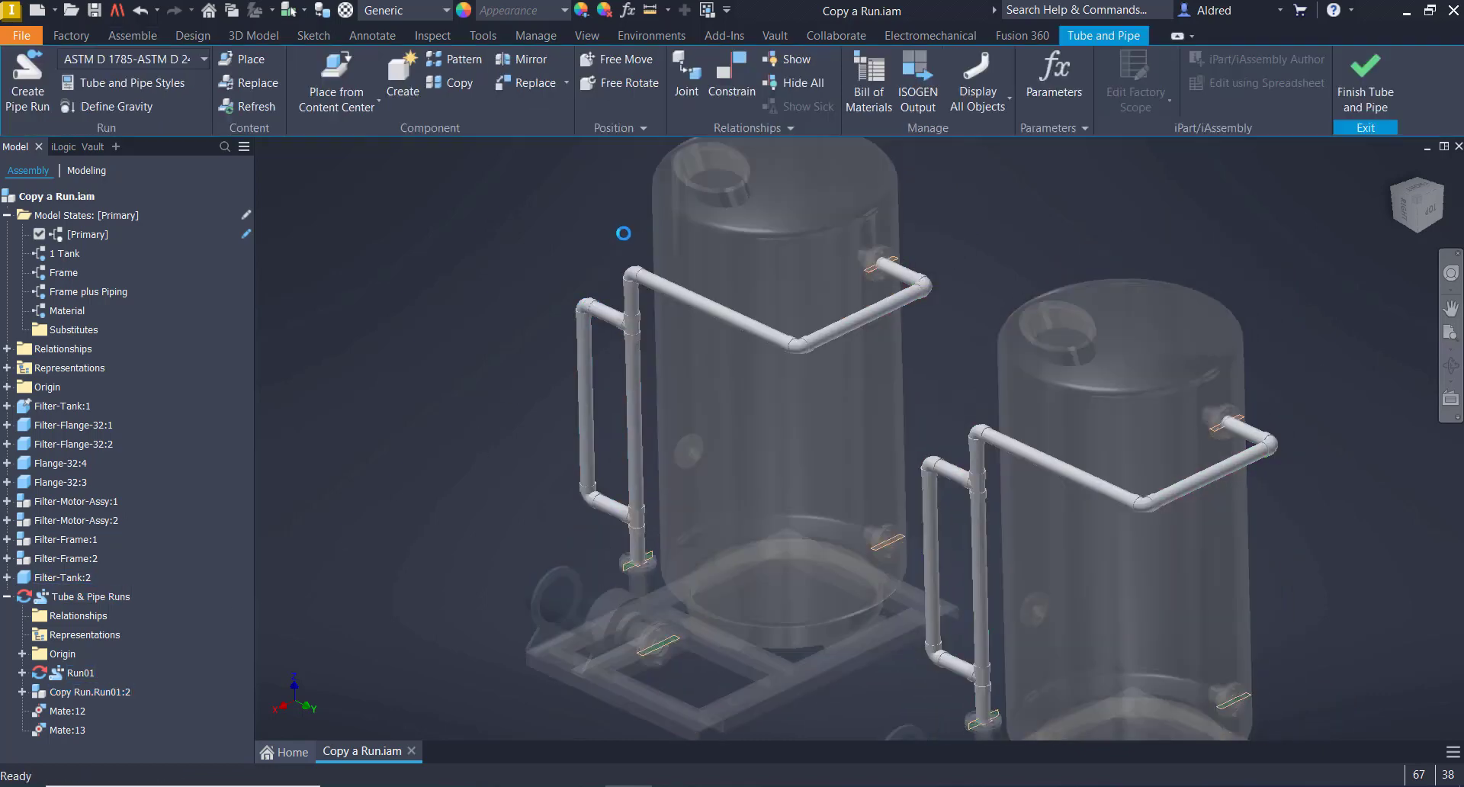
- Activate Copy Run.Run01:2 for editing and dismiss the not-adaptive warning
left_click(90, 691)
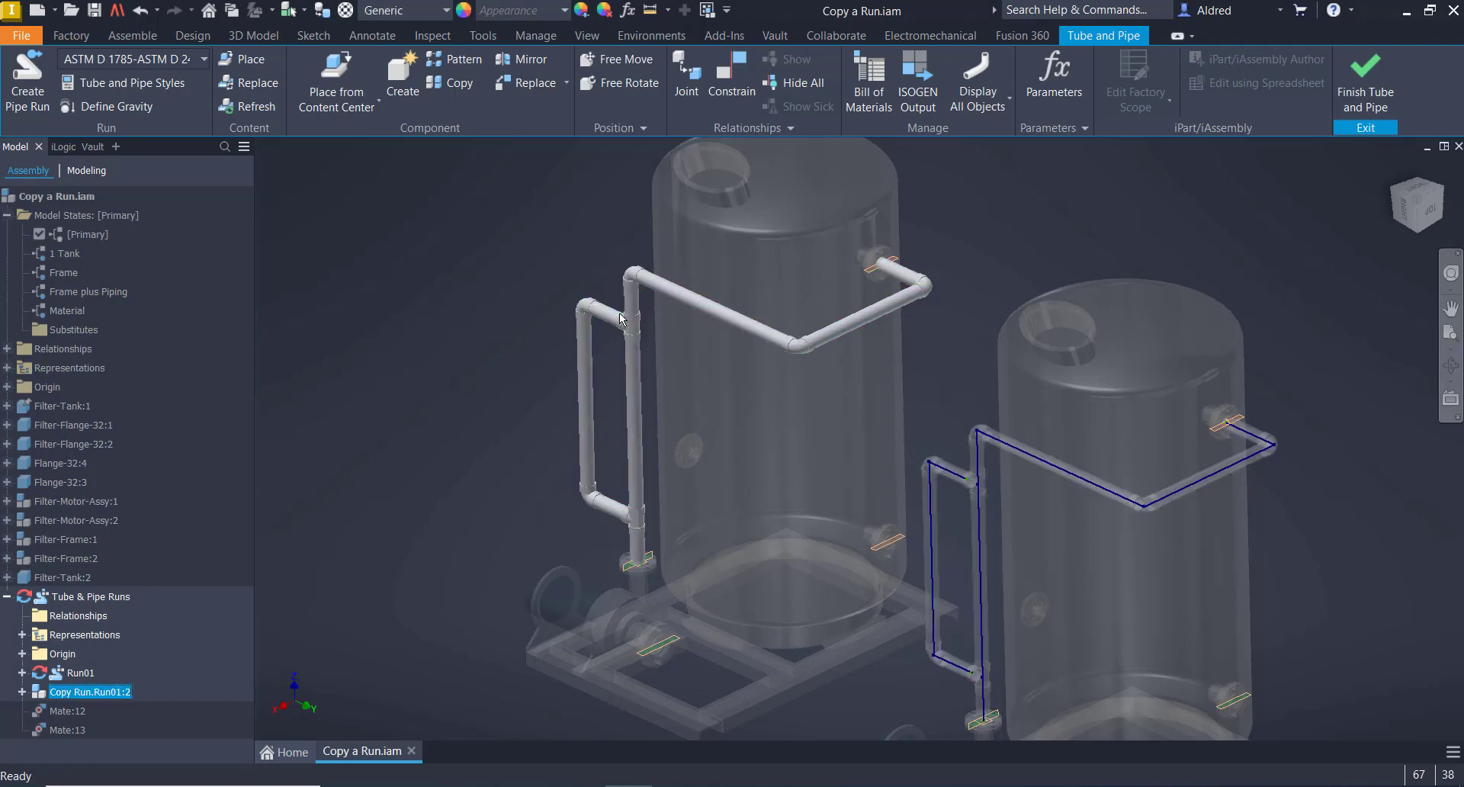
double_click(90, 691)
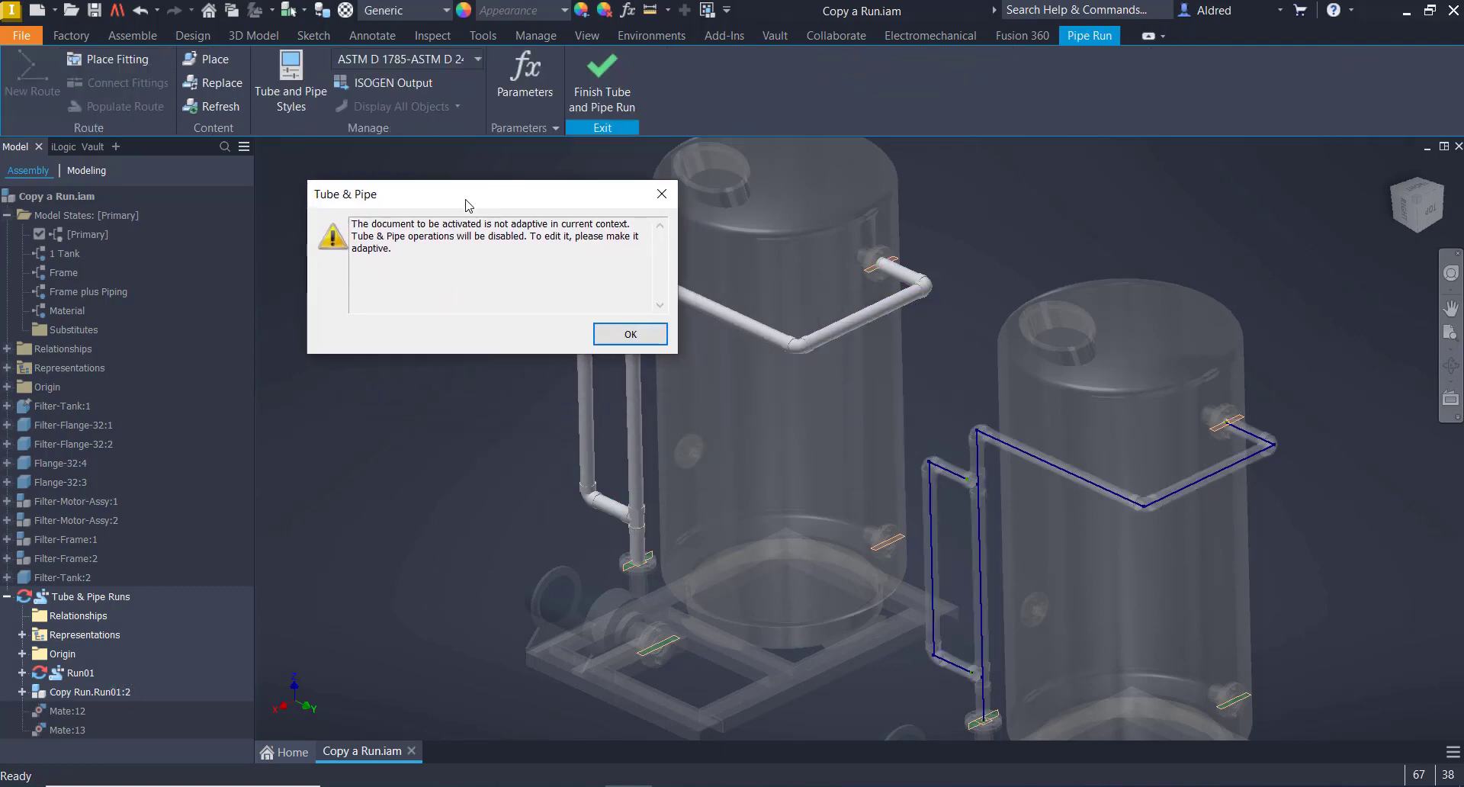
mouse_move(333, 237)
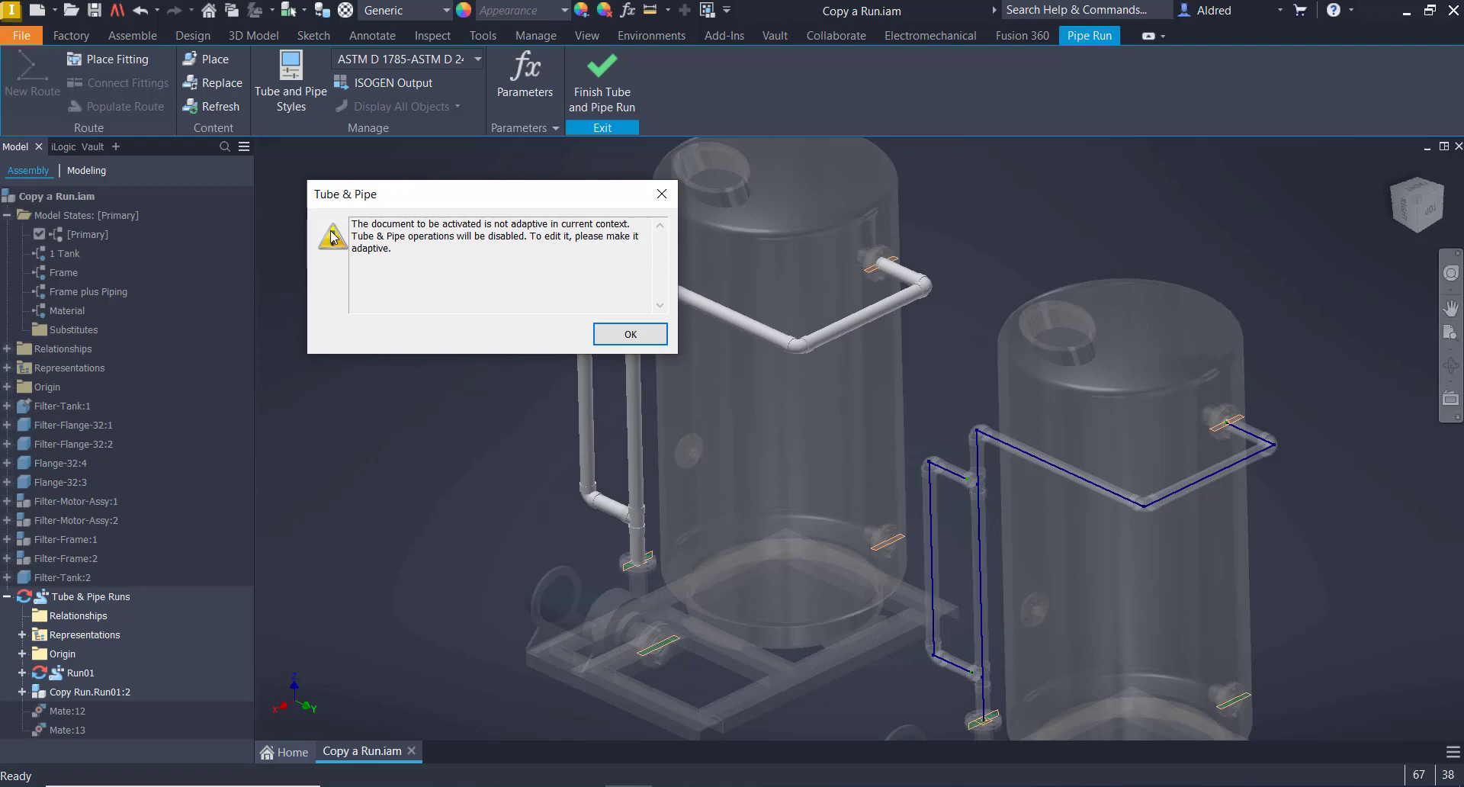
mouse_move(456, 253)
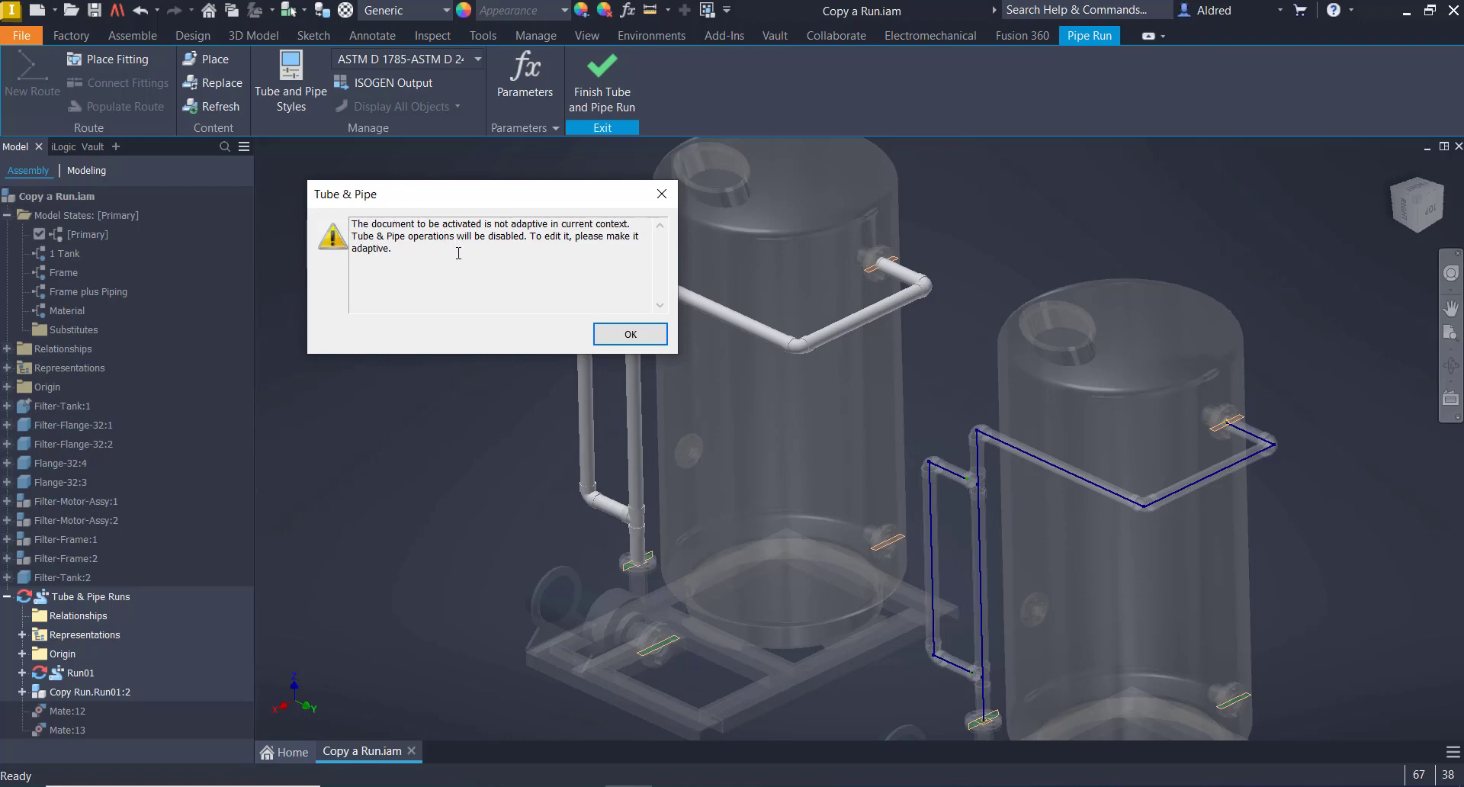
mouse_move(439, 292)
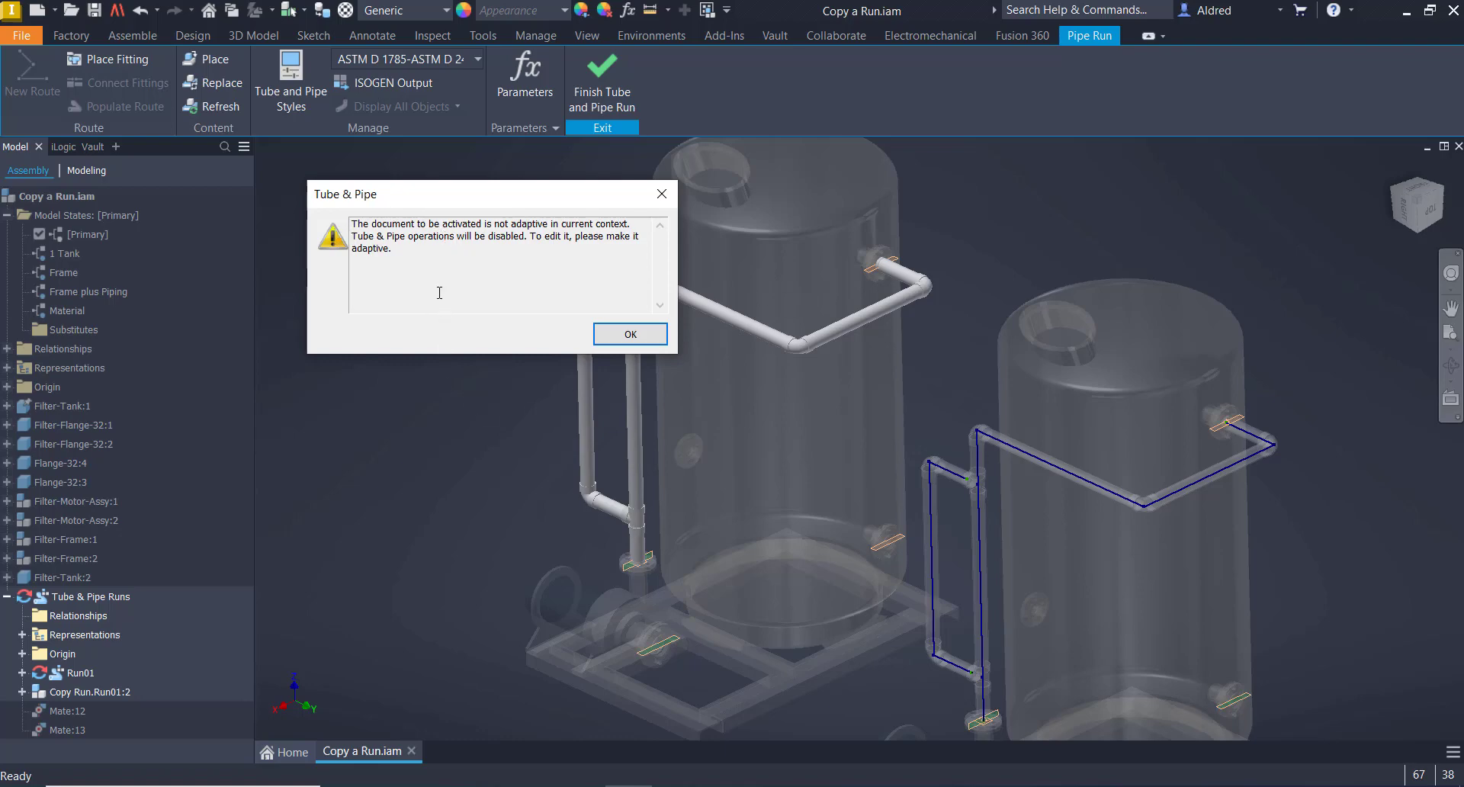
mouse_move(414, 234)
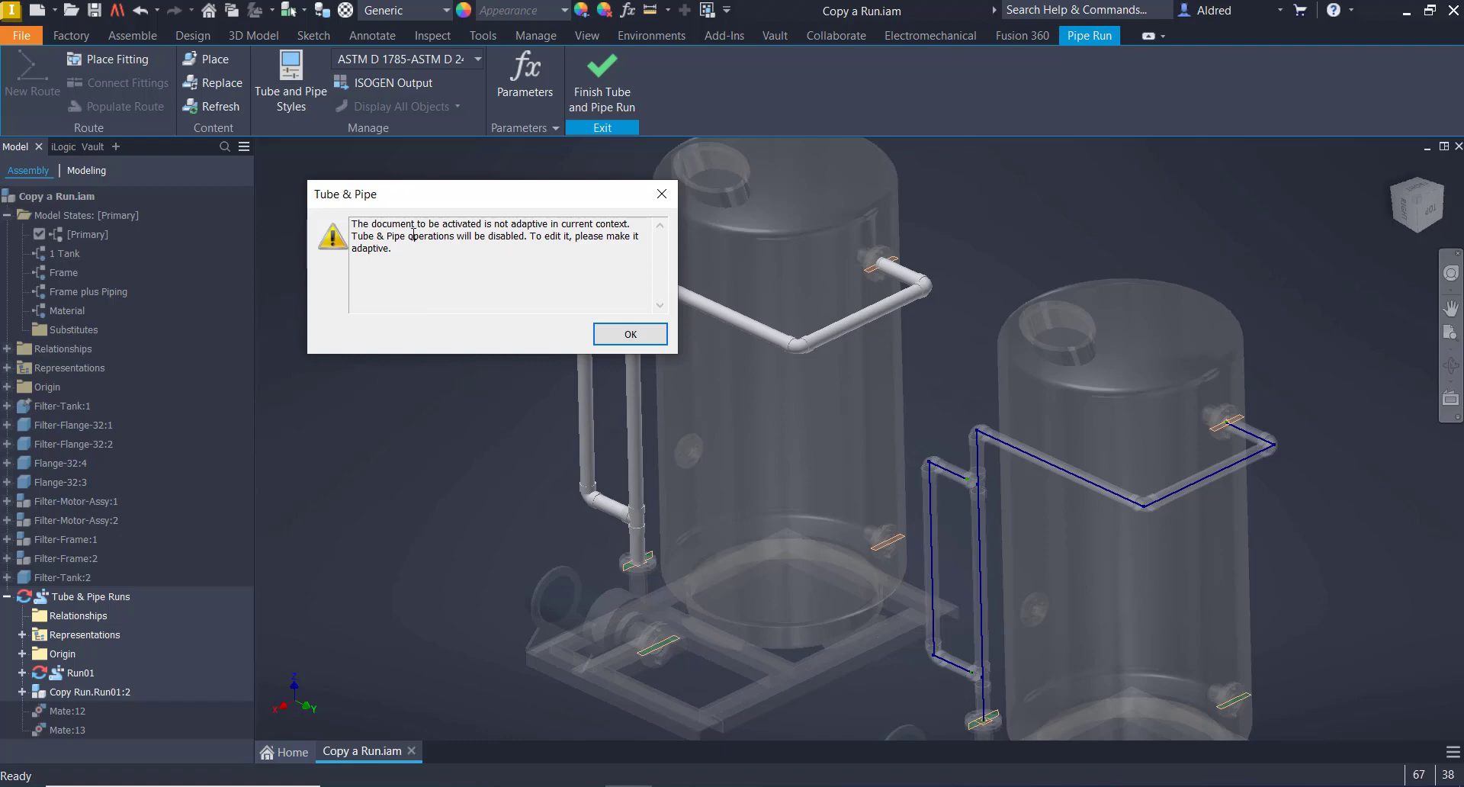
left_click(629, 334)
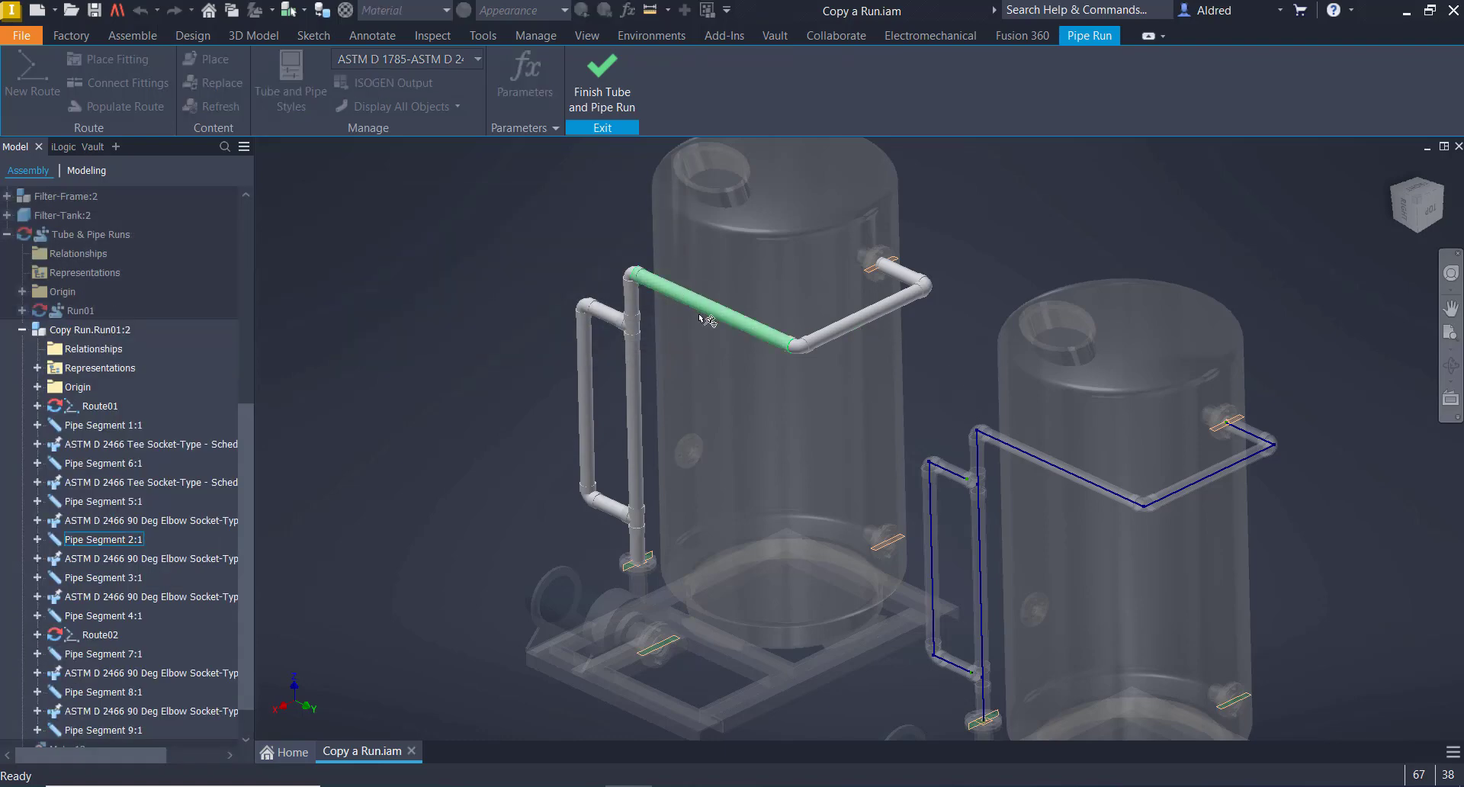
- Select Copy Run.Run01:2 and finish the pipe run edit
left_click(471, 443)
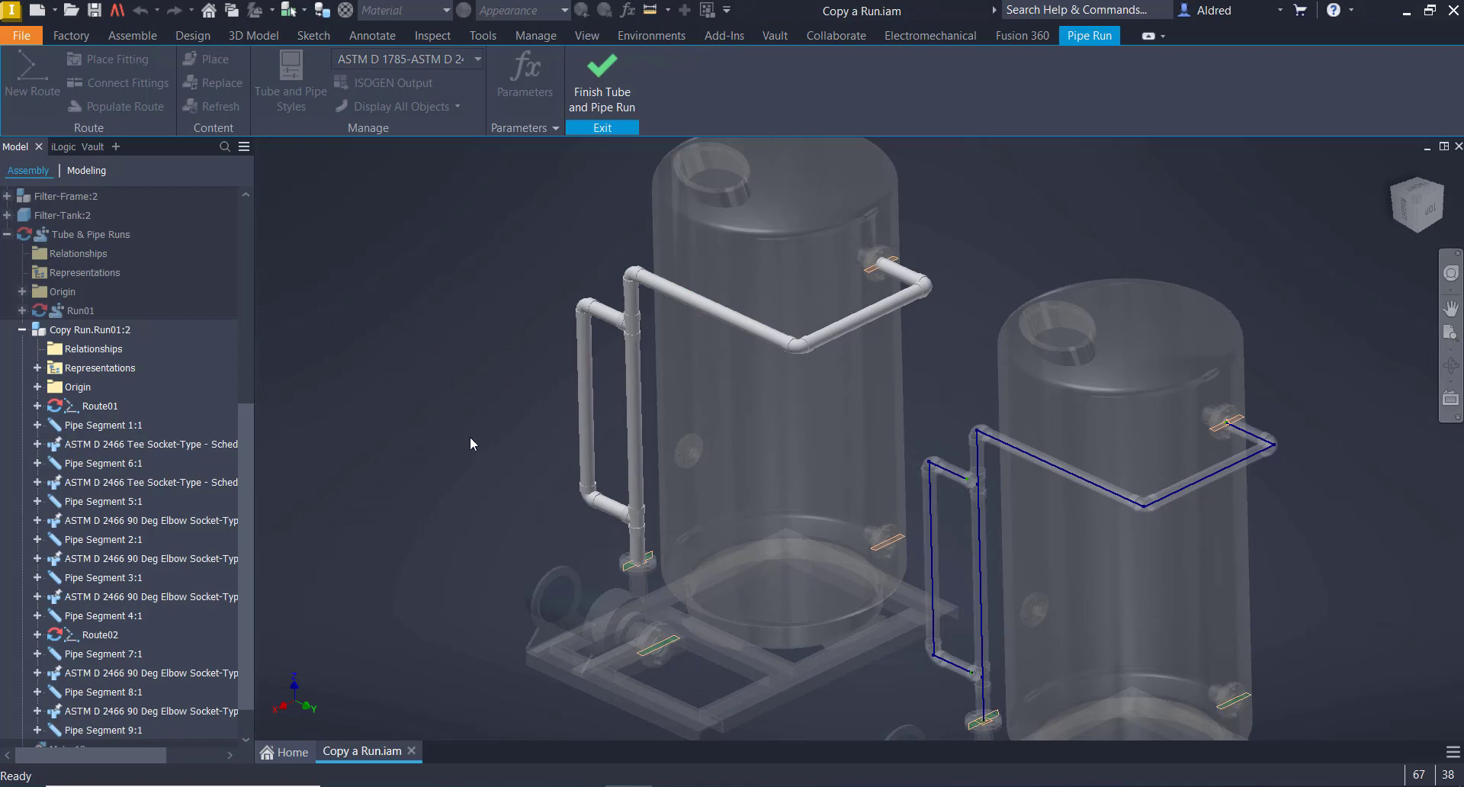
mouse_move(494, 228)
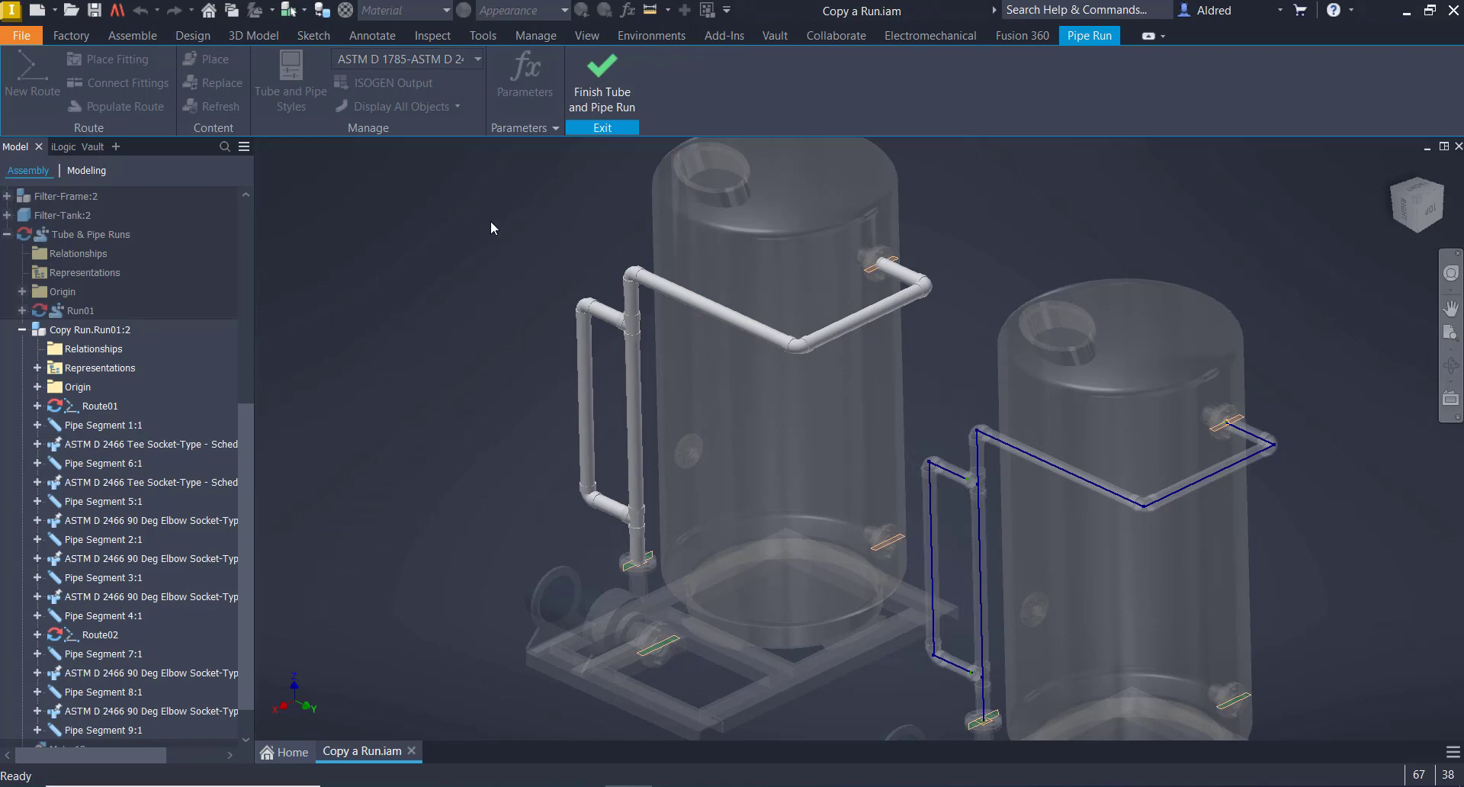
left_click(89, 329)
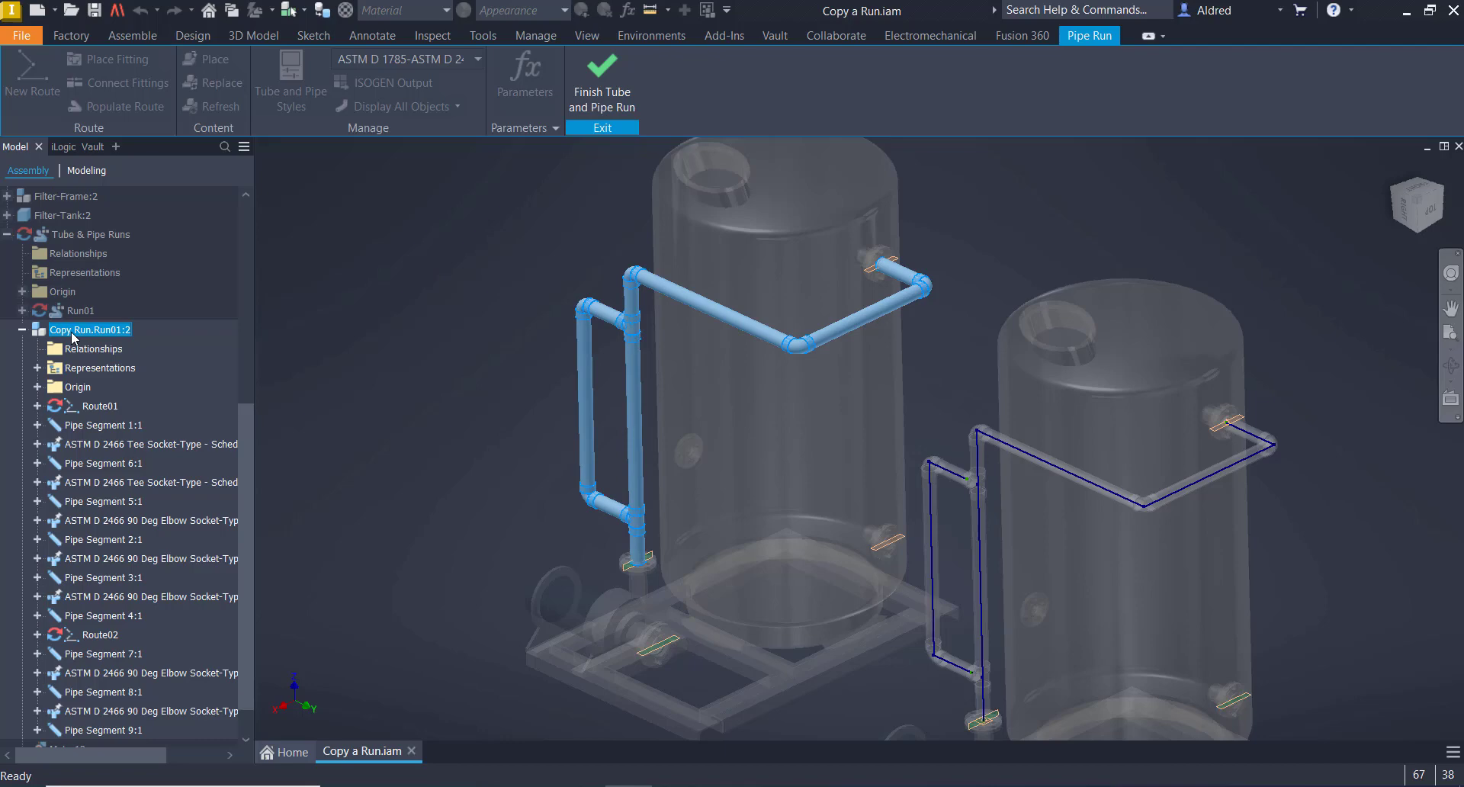
right_click(90, 330)
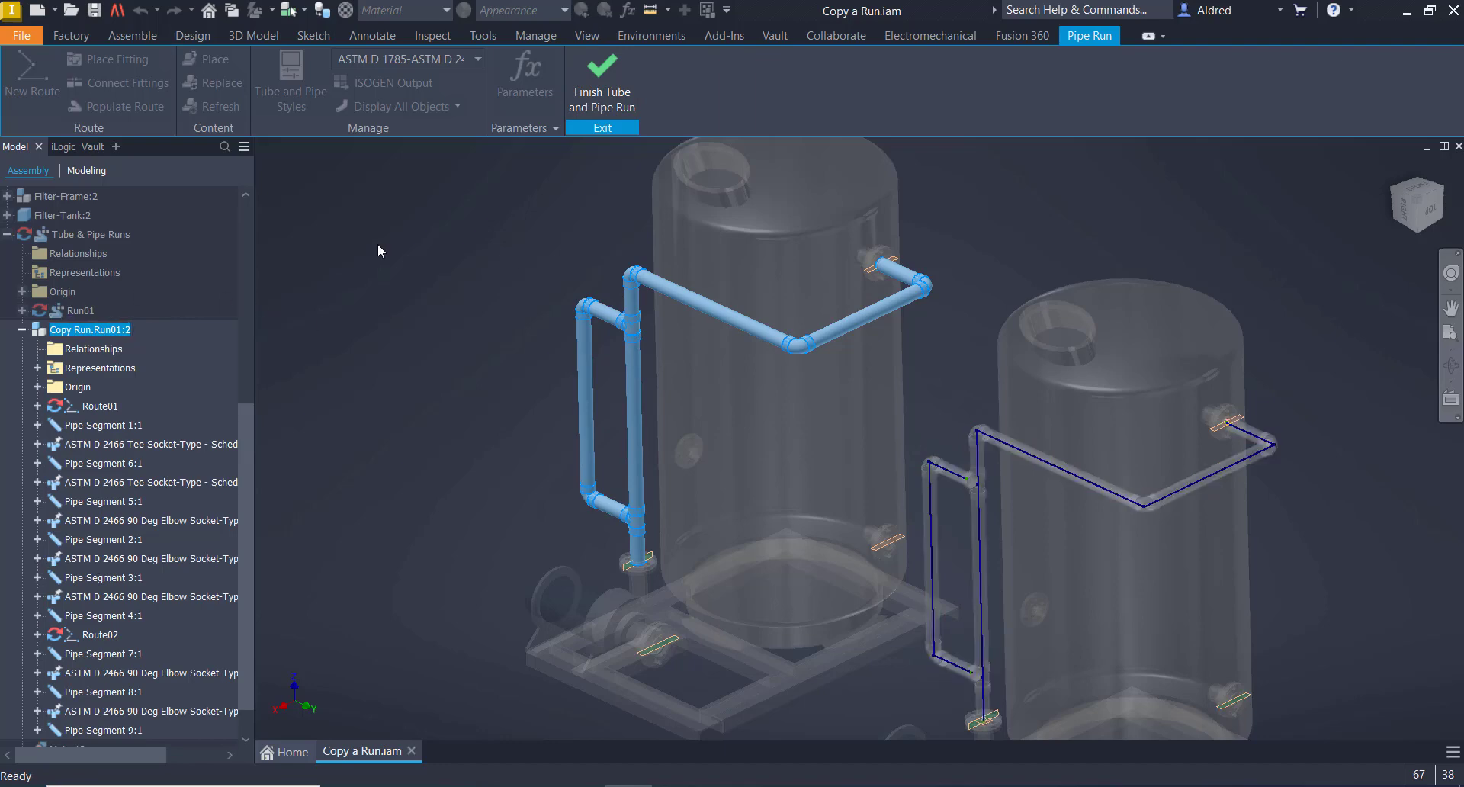
left_click(603, 91)
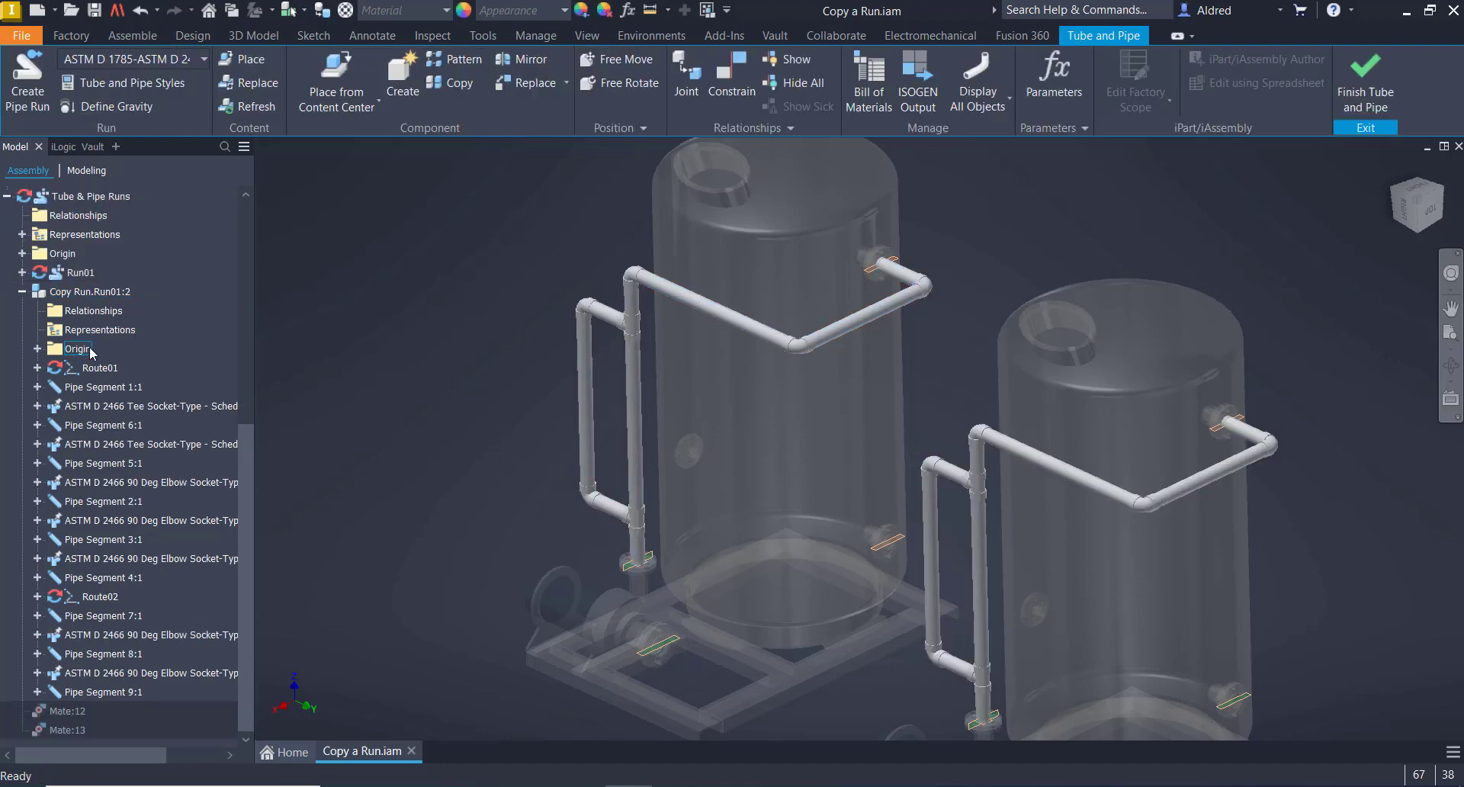
- Choose Make Adaptive for Copy Run.Run01:2 and agree to save the existing documents
left_click(91, 424)
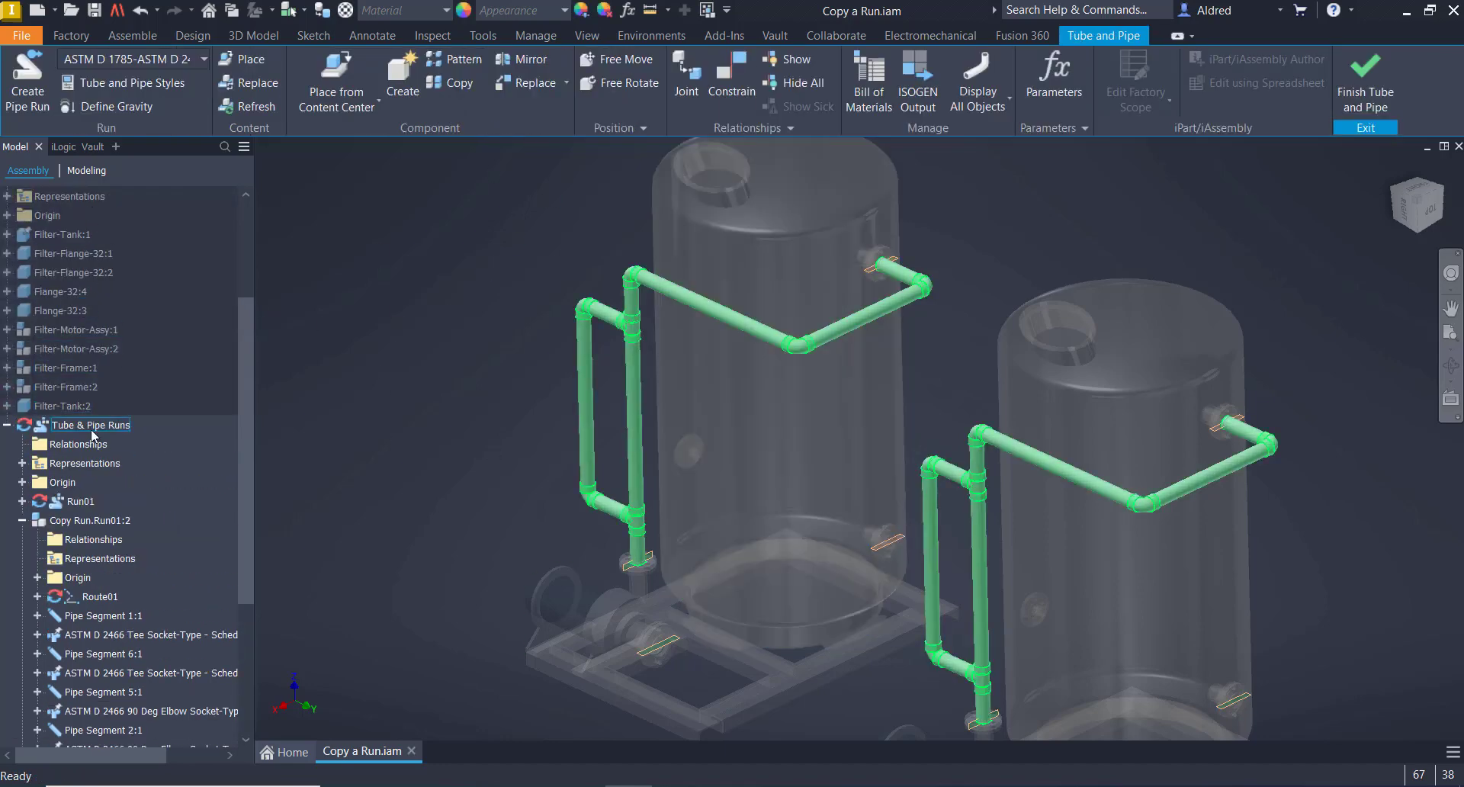
left_click(90, 463)
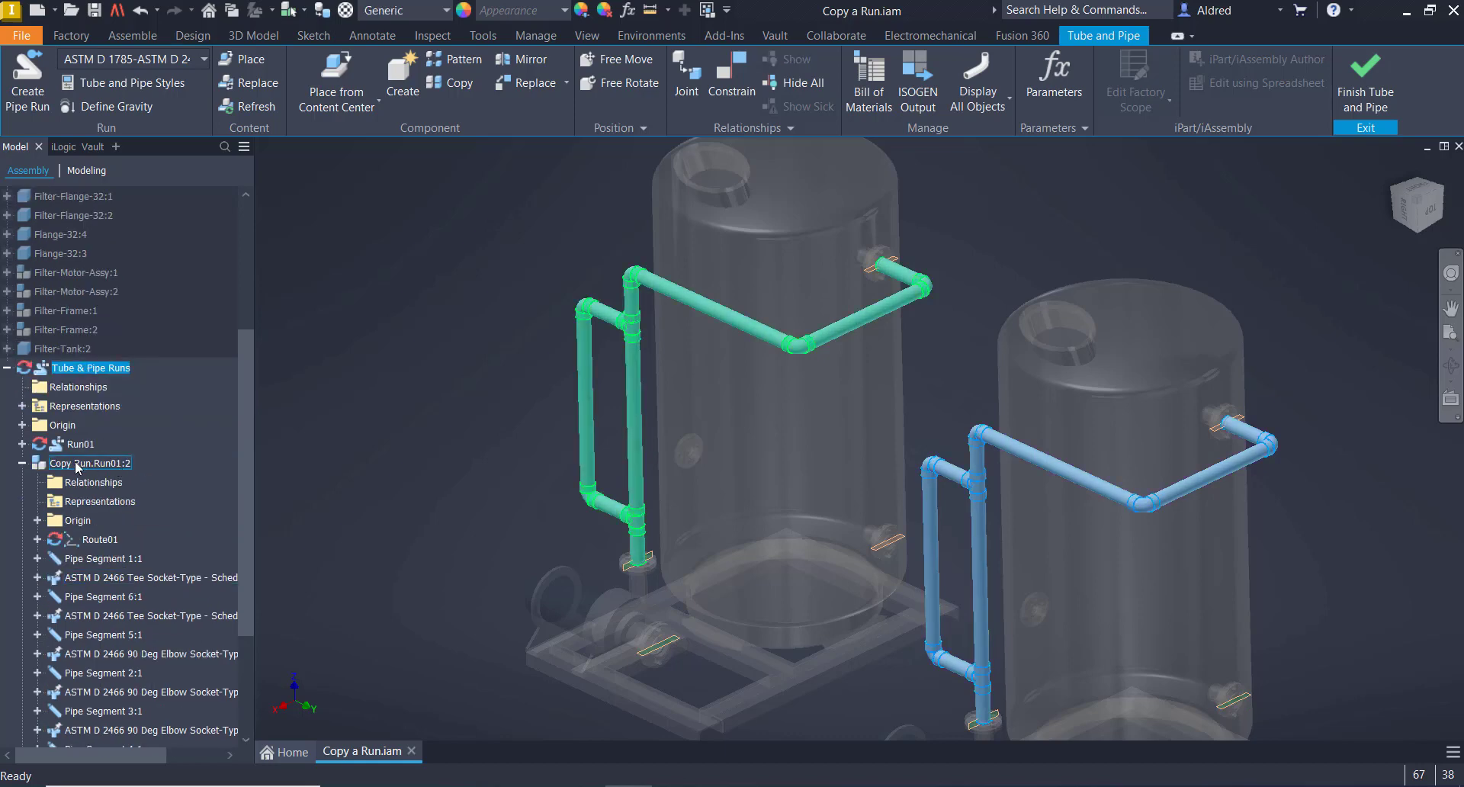
left_click(87, 462)
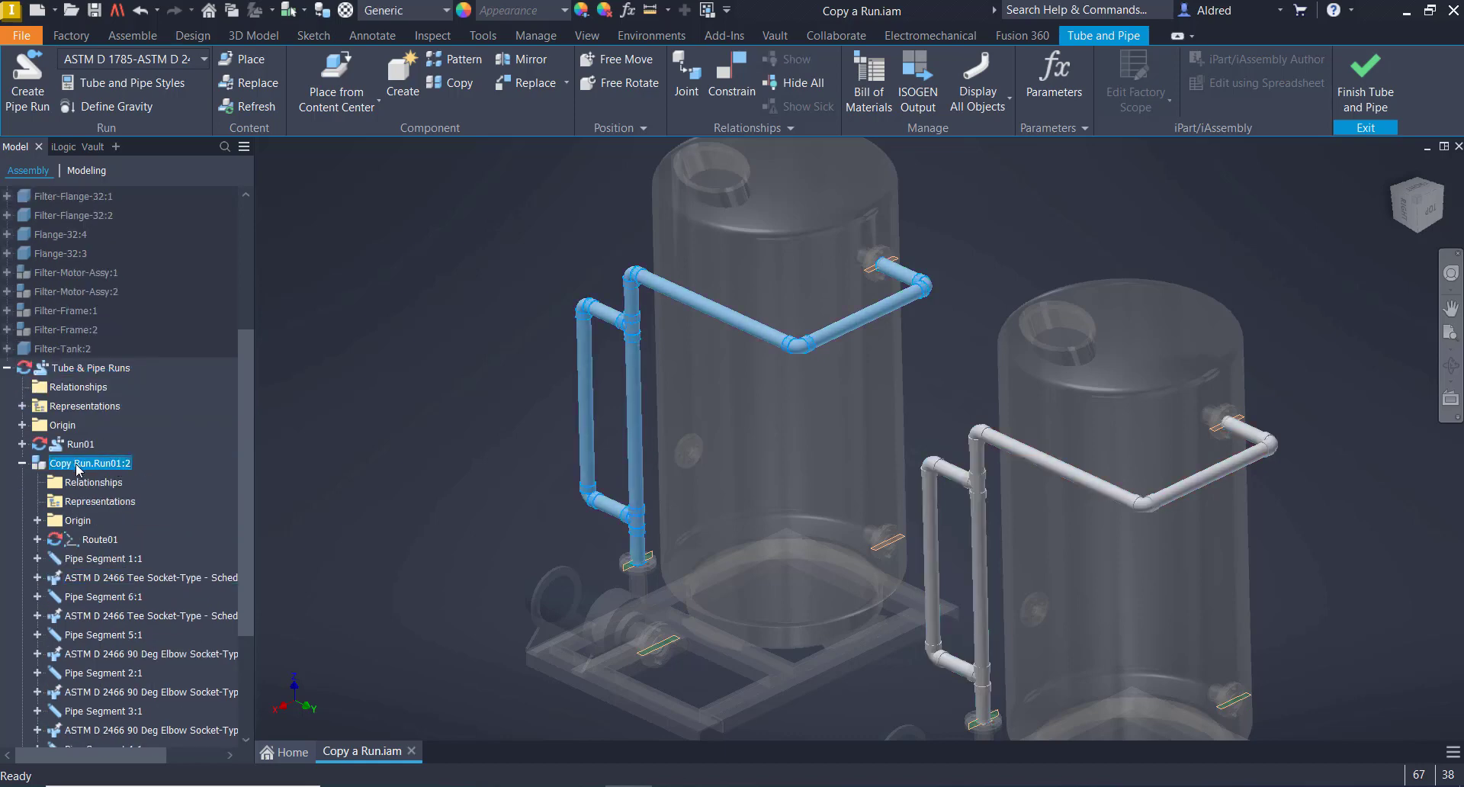
right_click(89, 463)
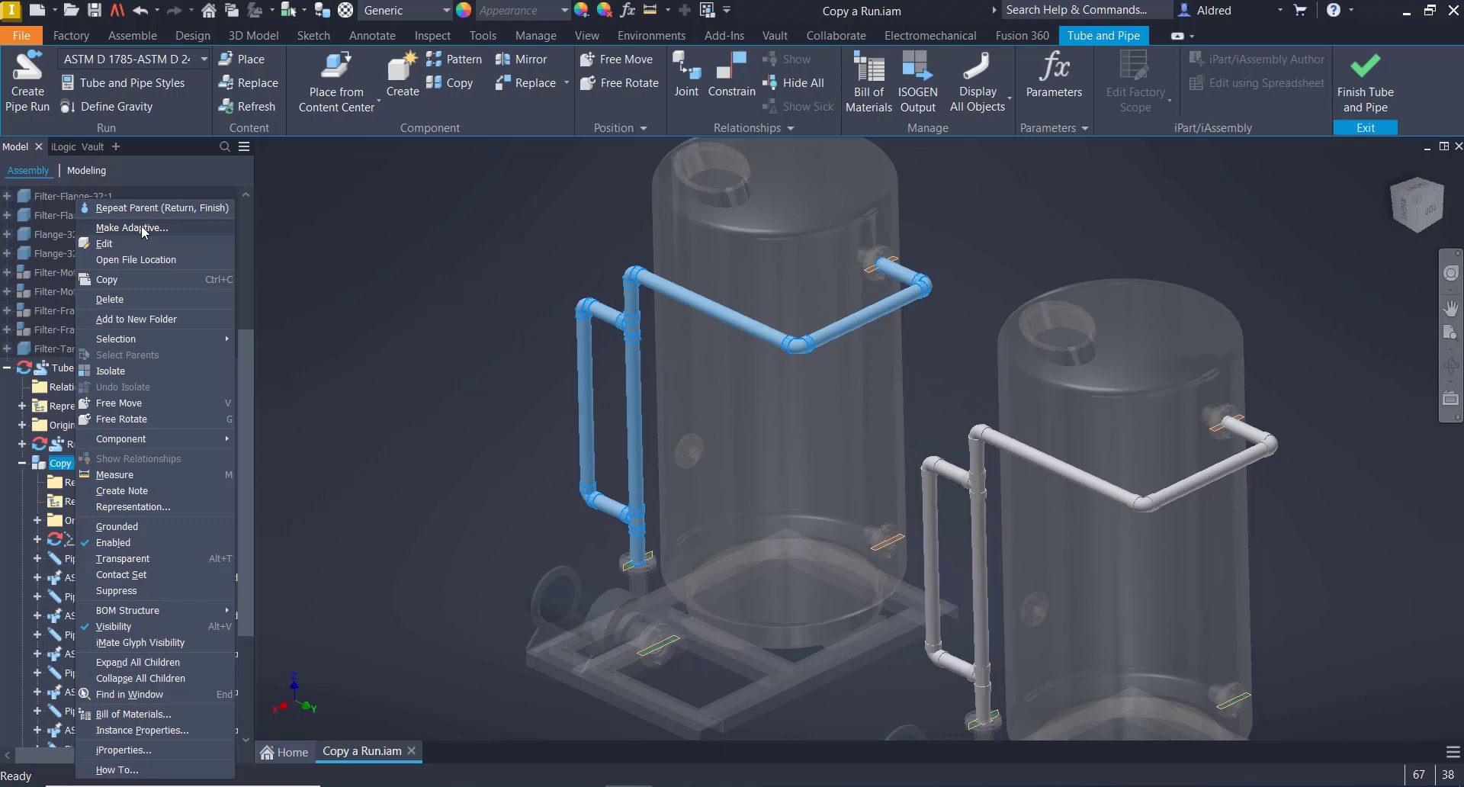
left_click(105, 244)
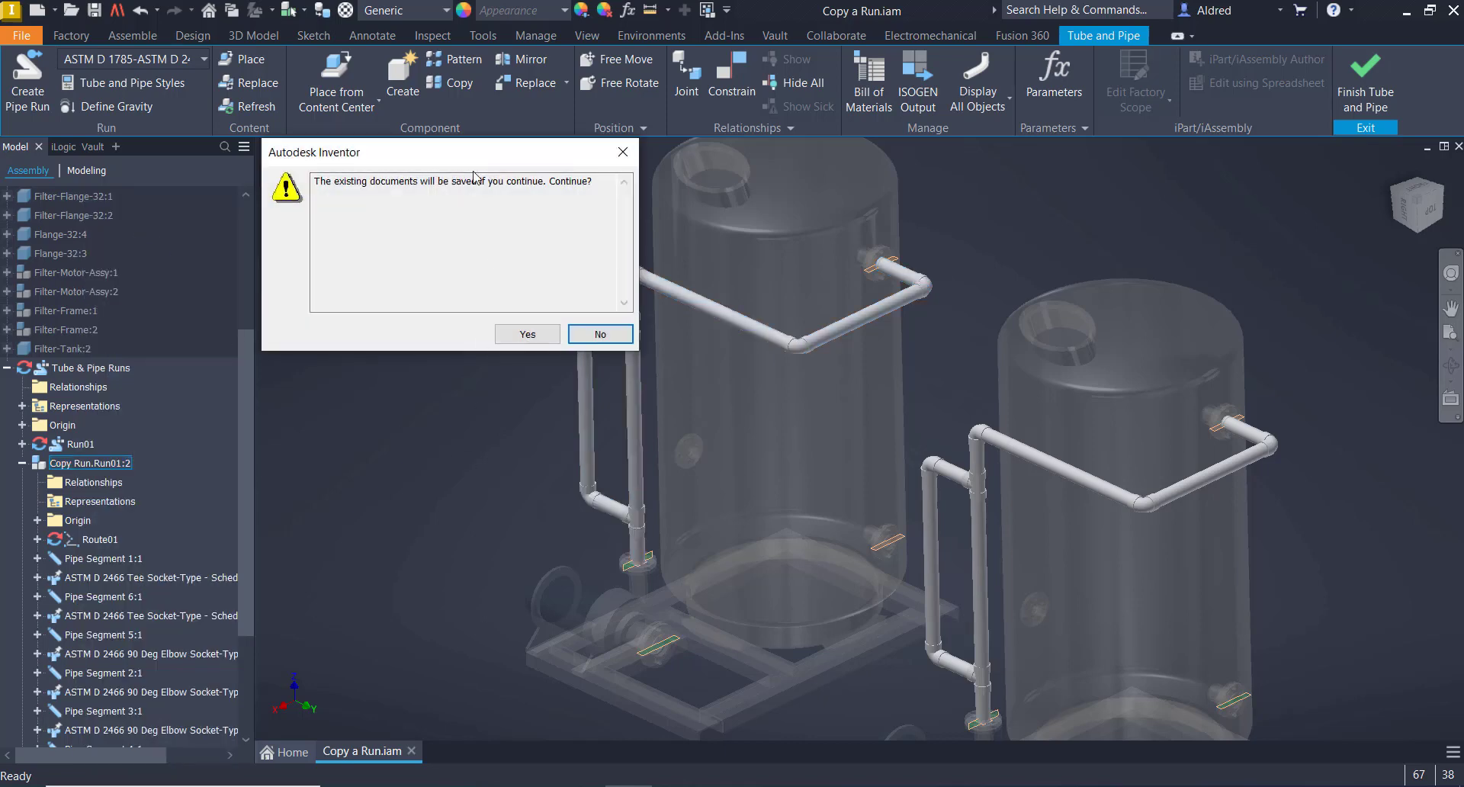
mouse_move(483, 268)
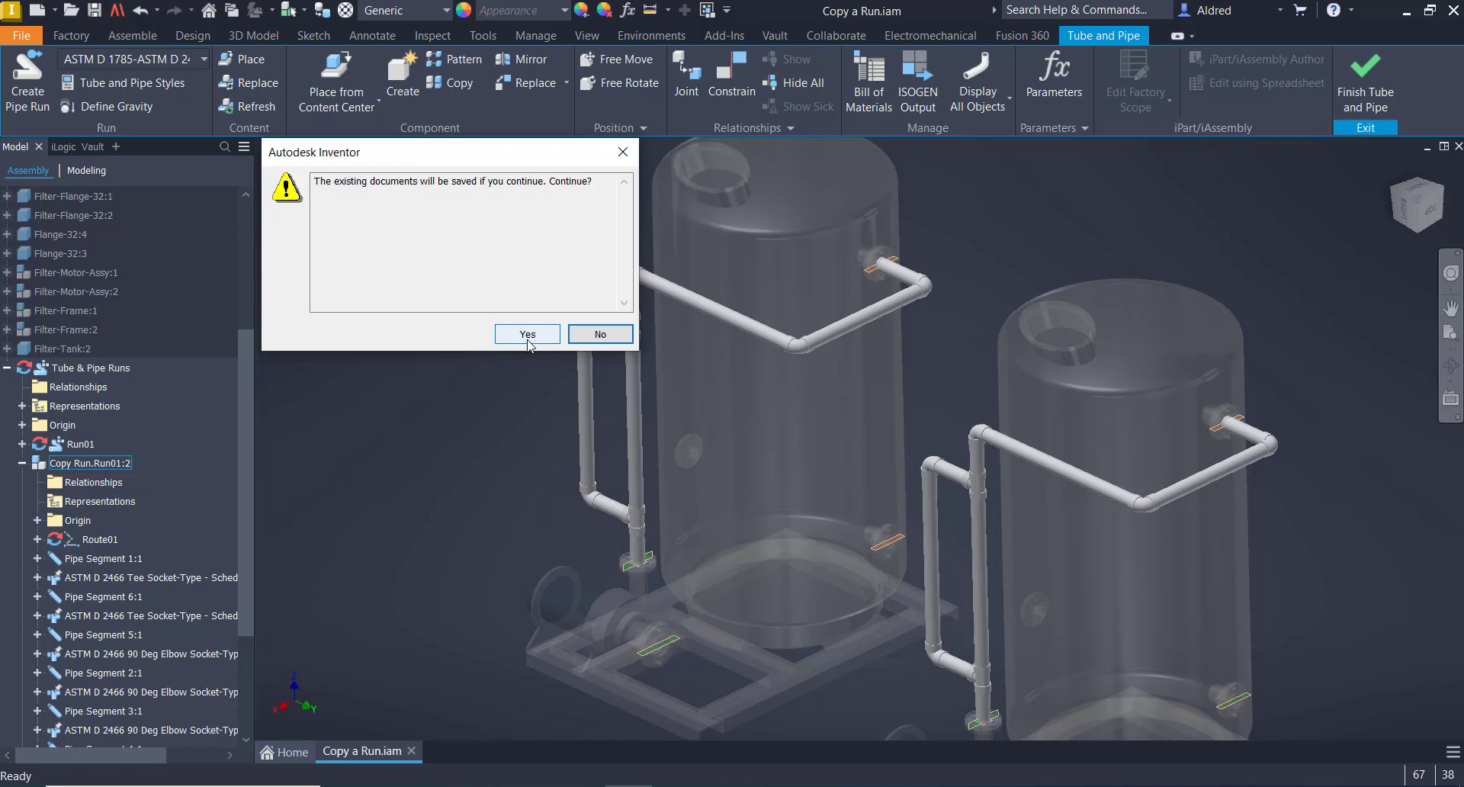
left_click(527, 334)
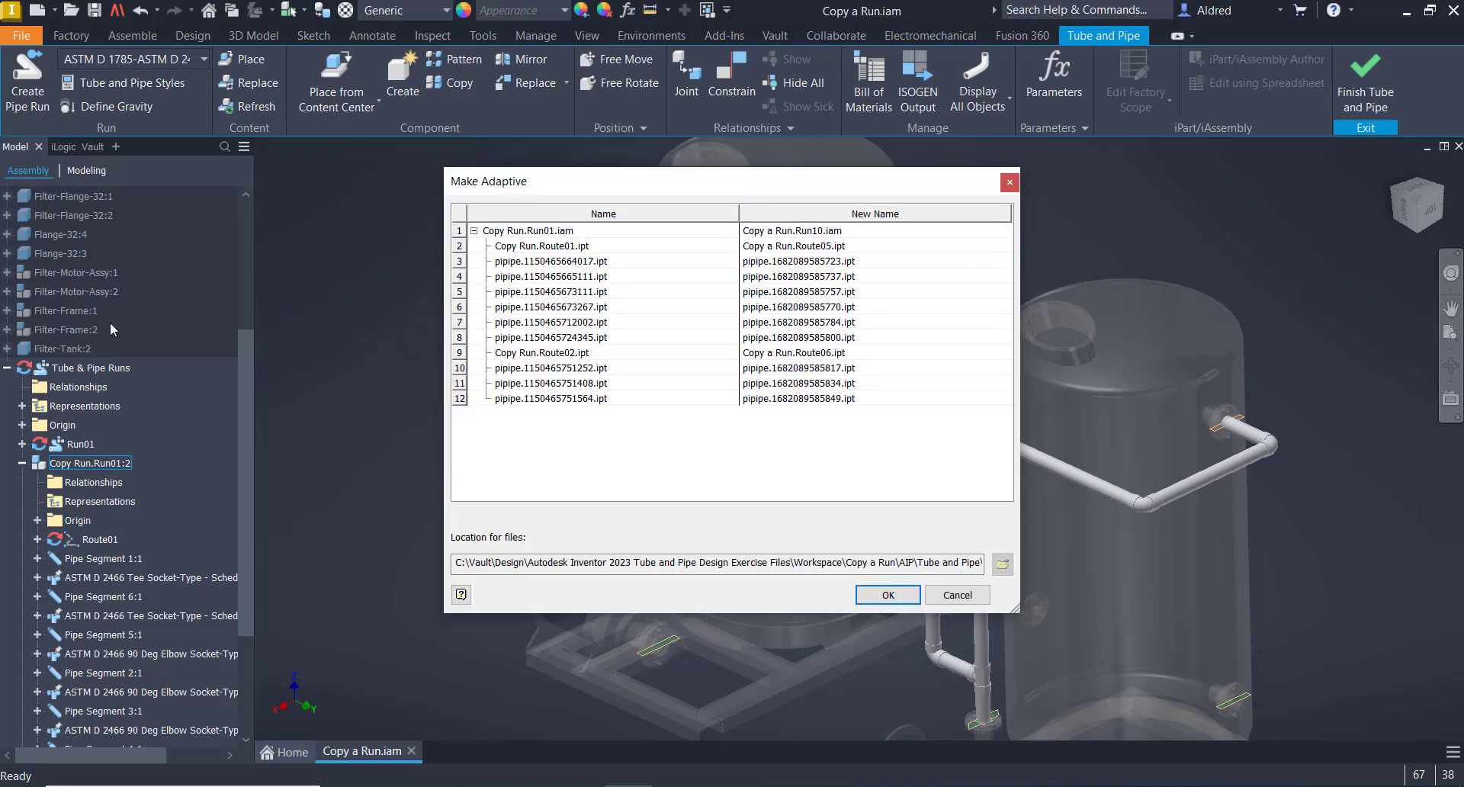
mouse_move(154, 331)
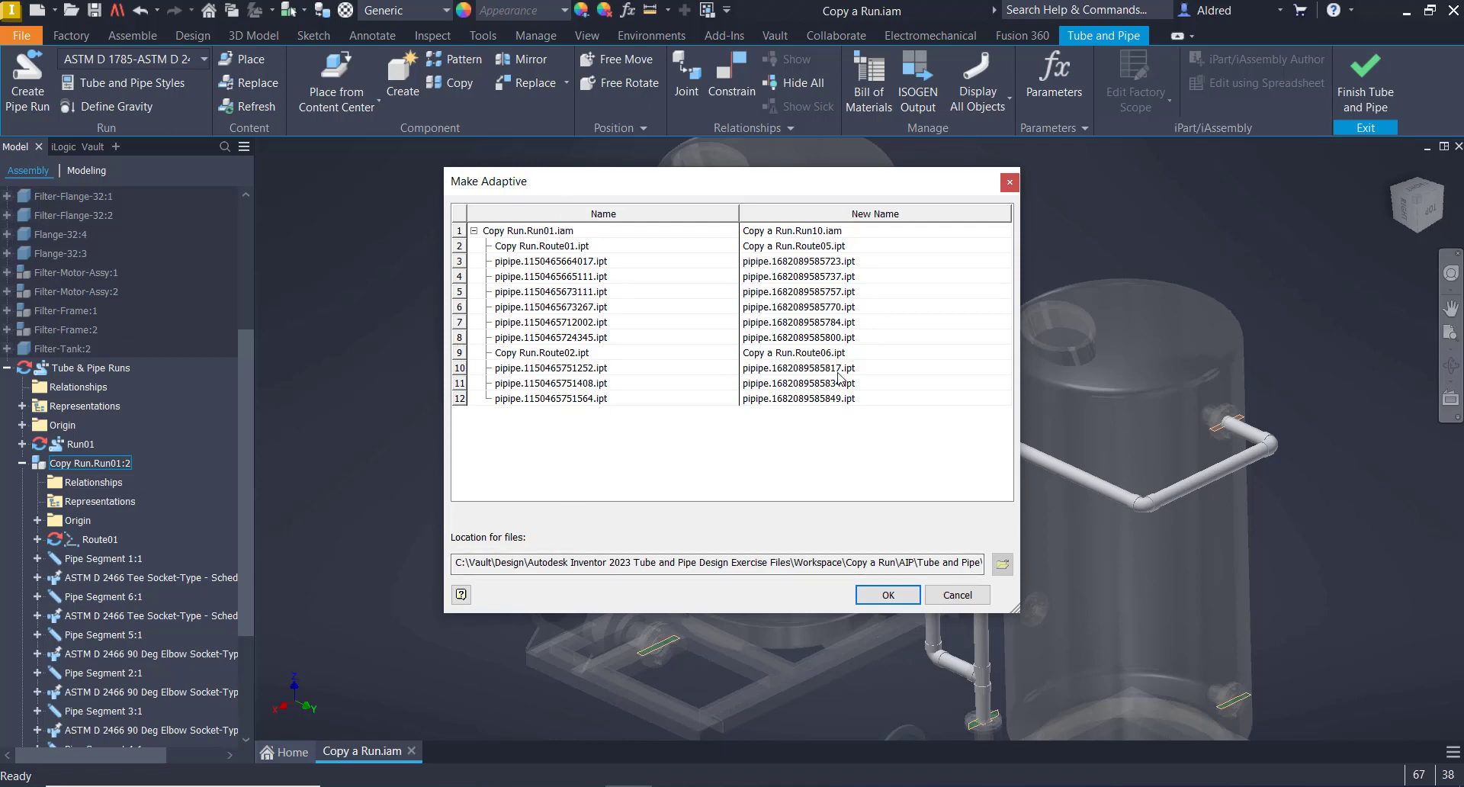
mouse_move(747, 208)
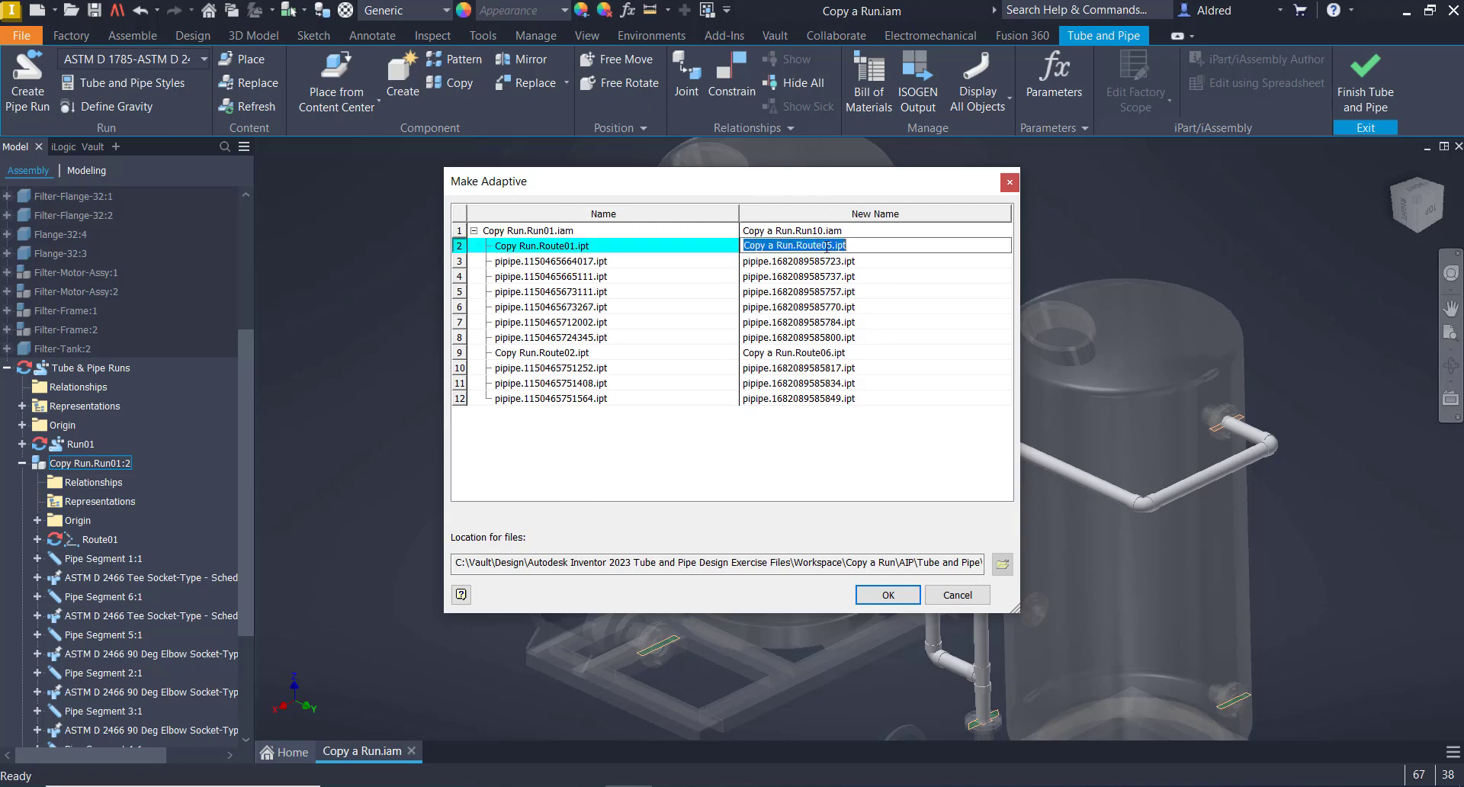
- Accept the Make Adaptive file names so the copy becomes adaptive Run 10
left_click(798, 261)
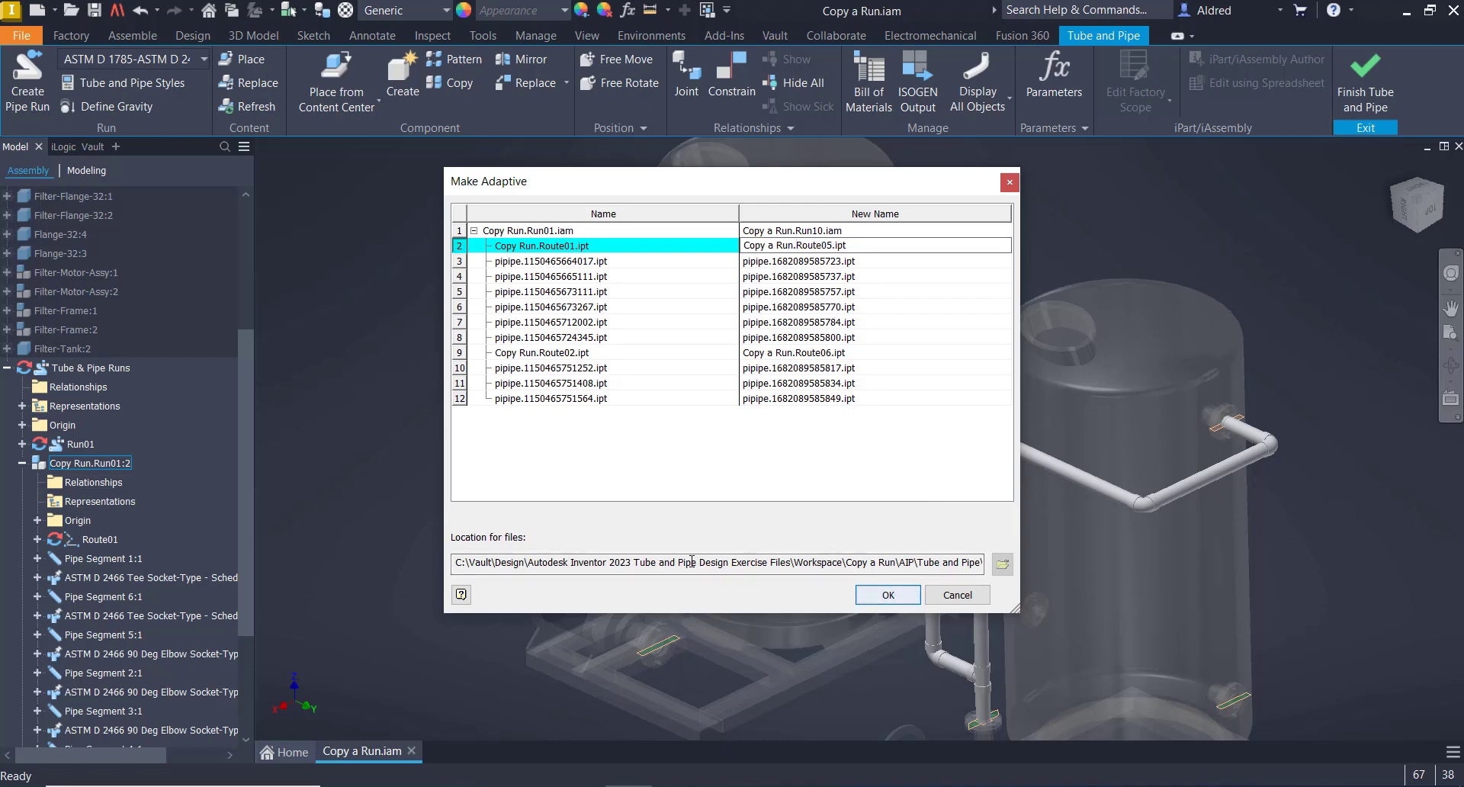
left_click(885, 594)
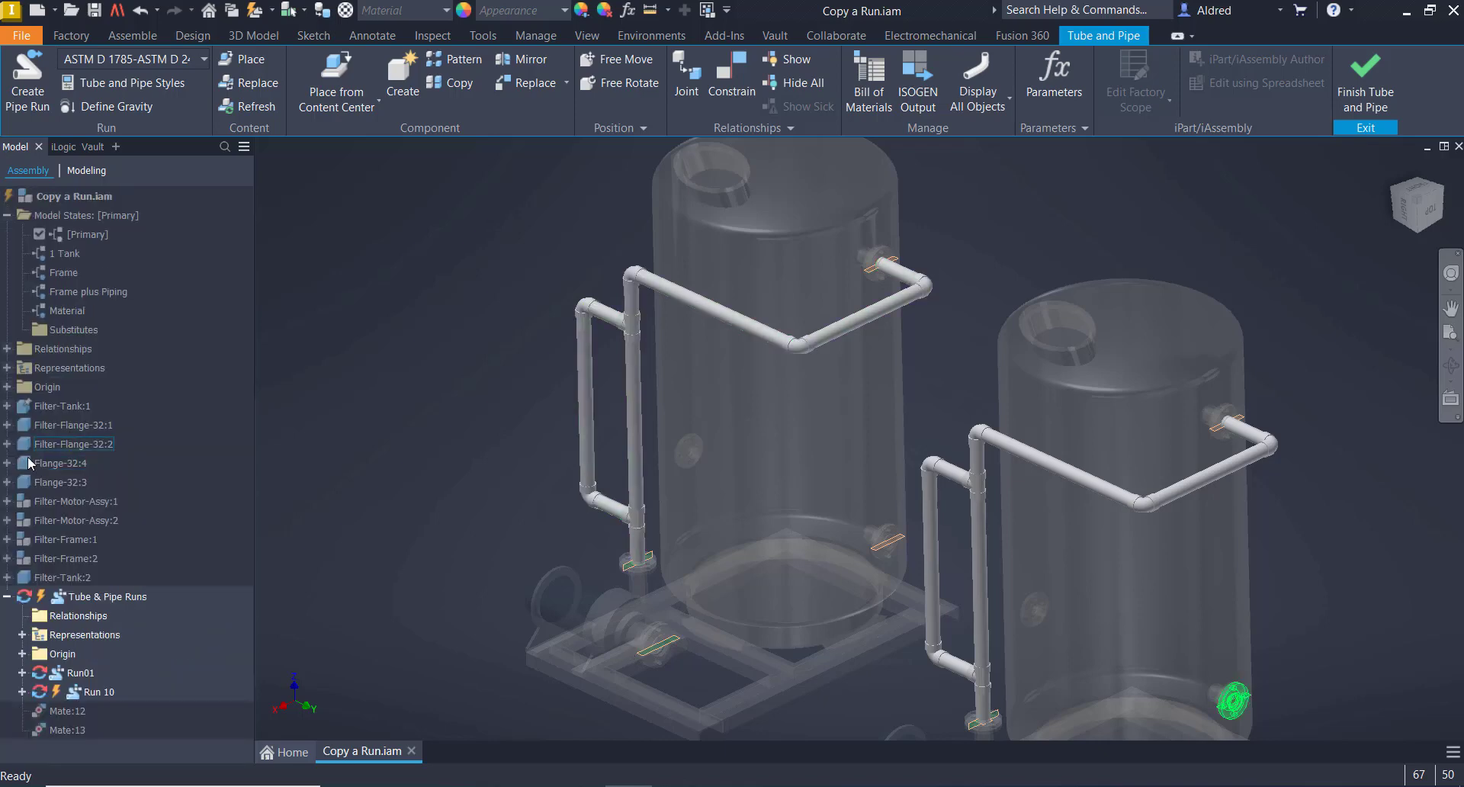
- Select Run 10 in the browser and activate it for editing
left_click(99, 692)
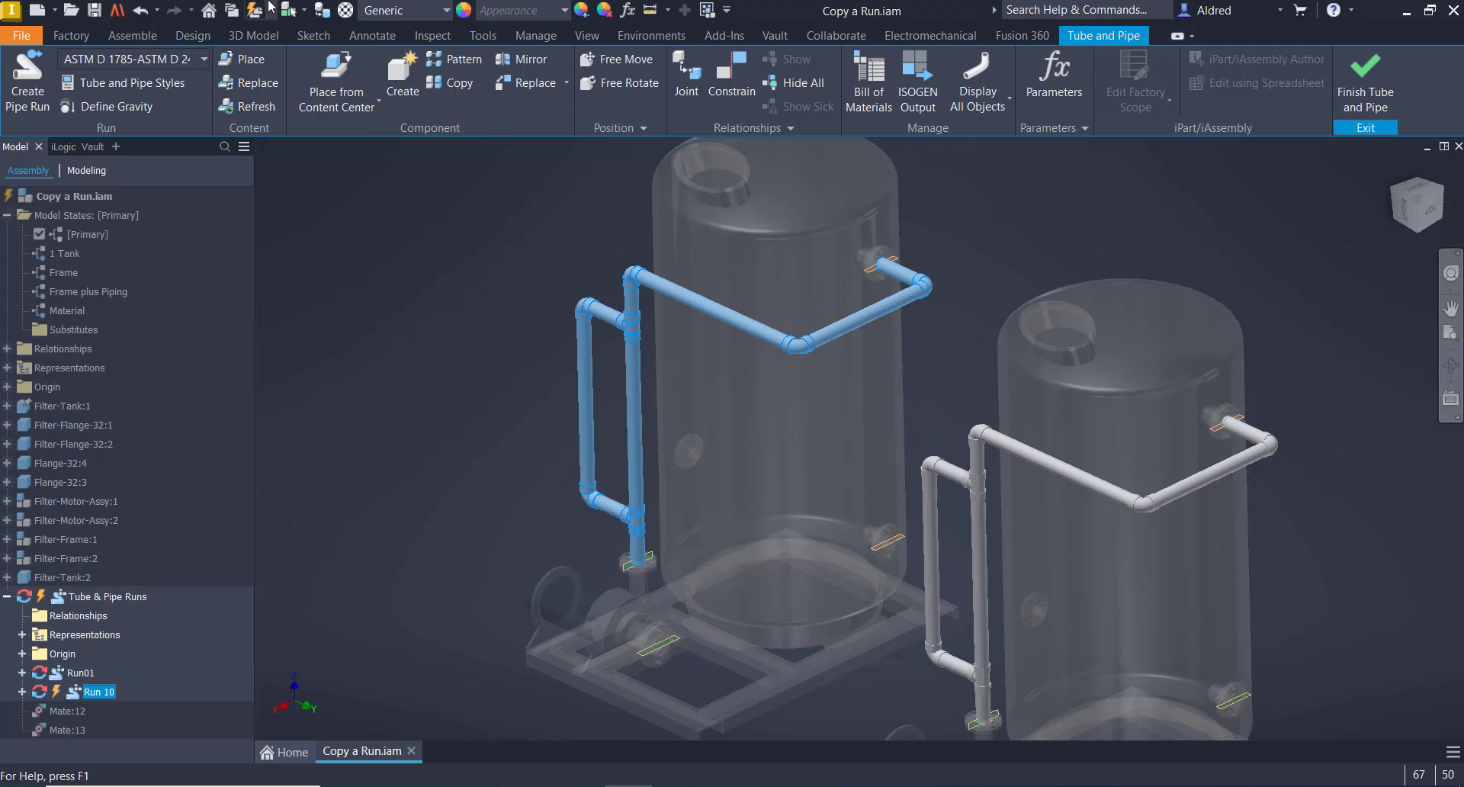
left_click(560, 662)
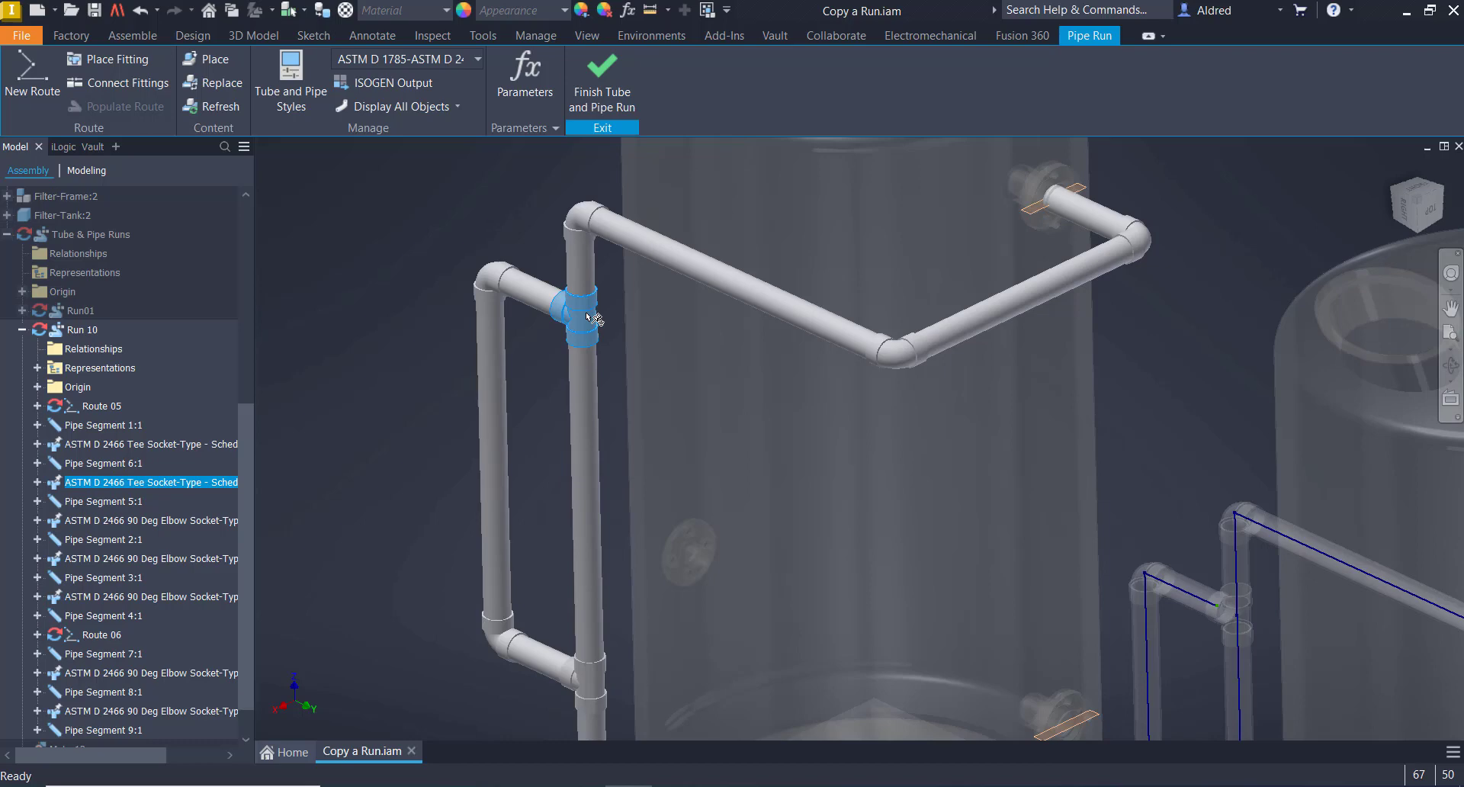
- Rotate Run 10's upper tee with Edit Fitting Orientation so its branch faces forward
right_click(583, 317)
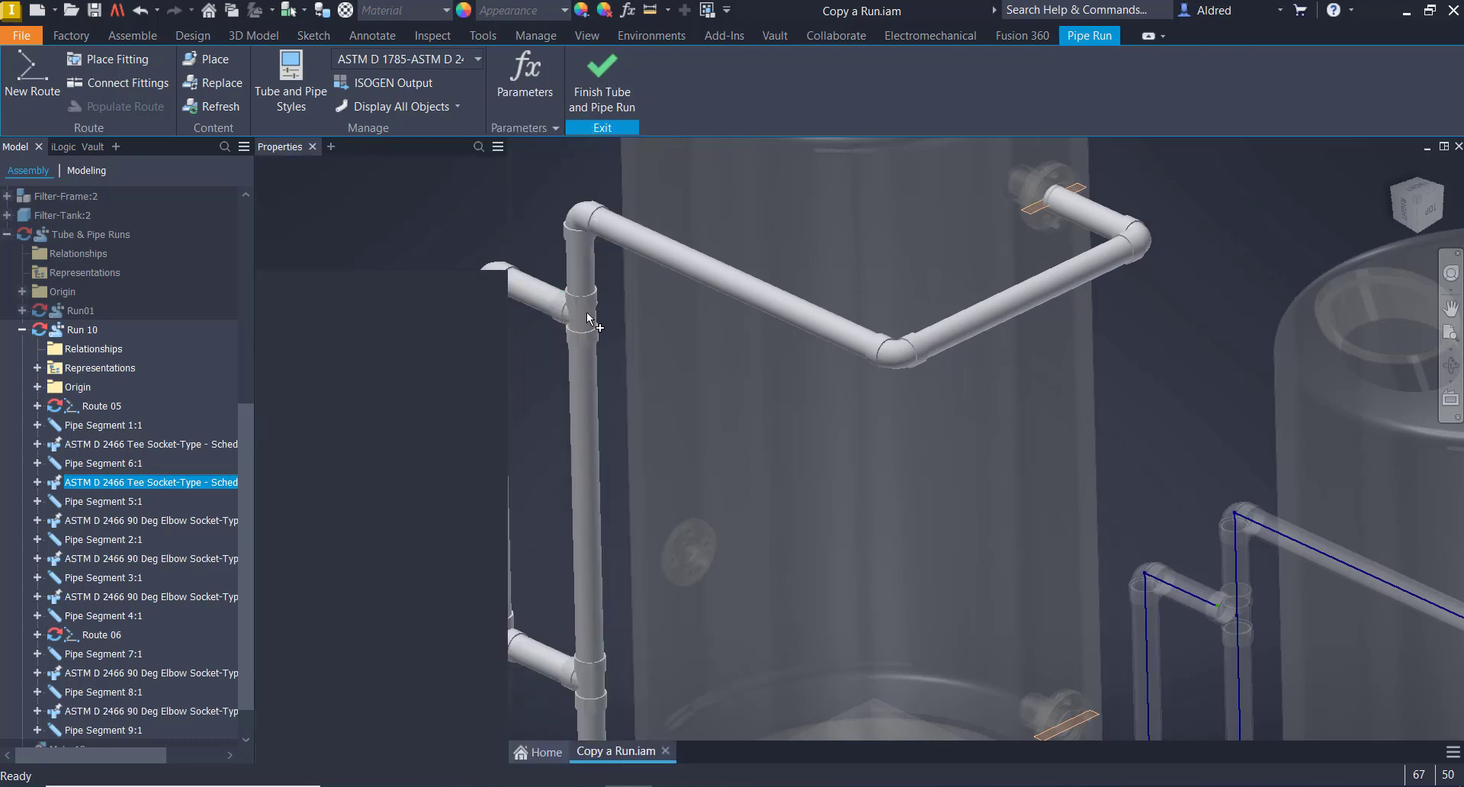
left_click(587, 322)
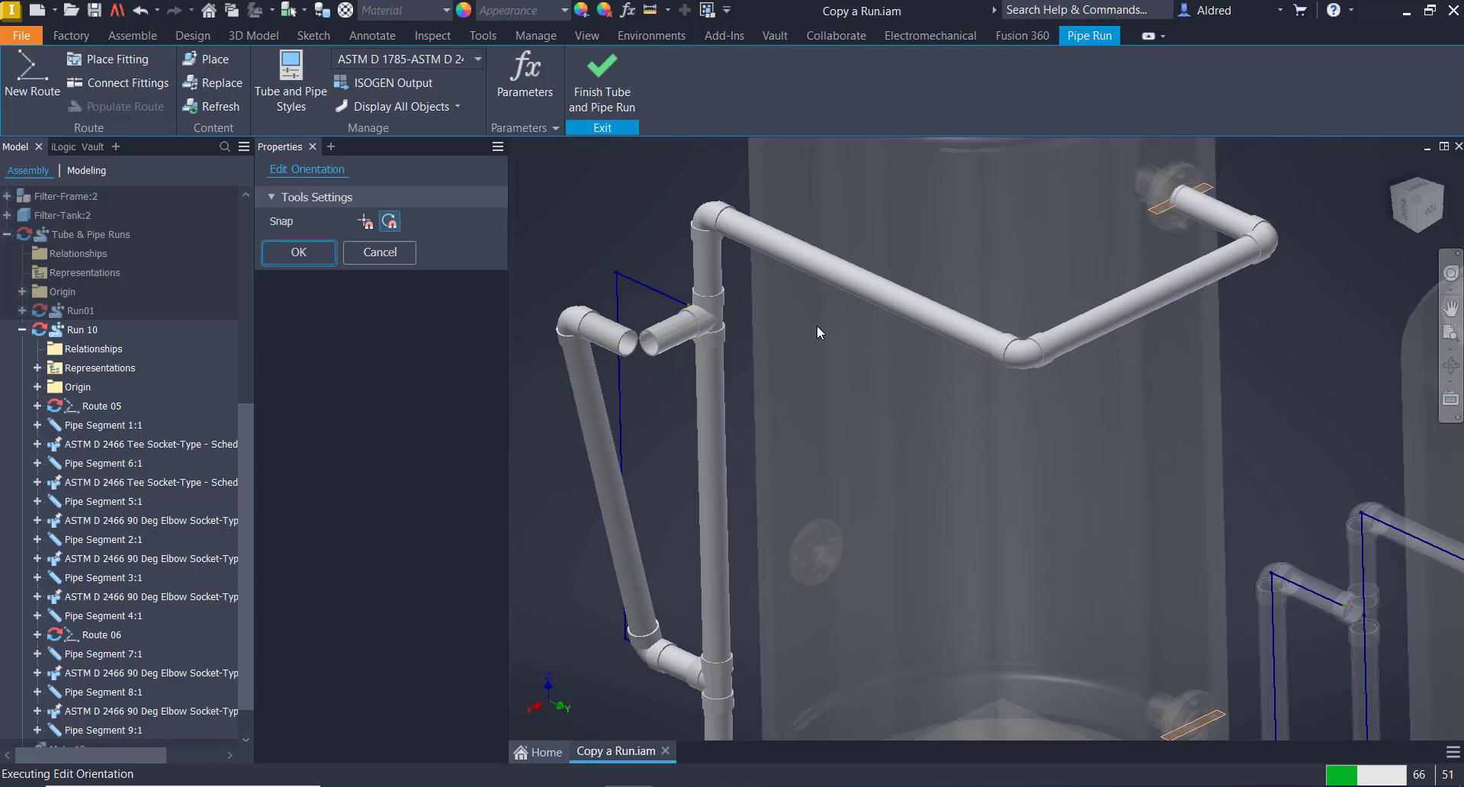
left_click(710, 304)
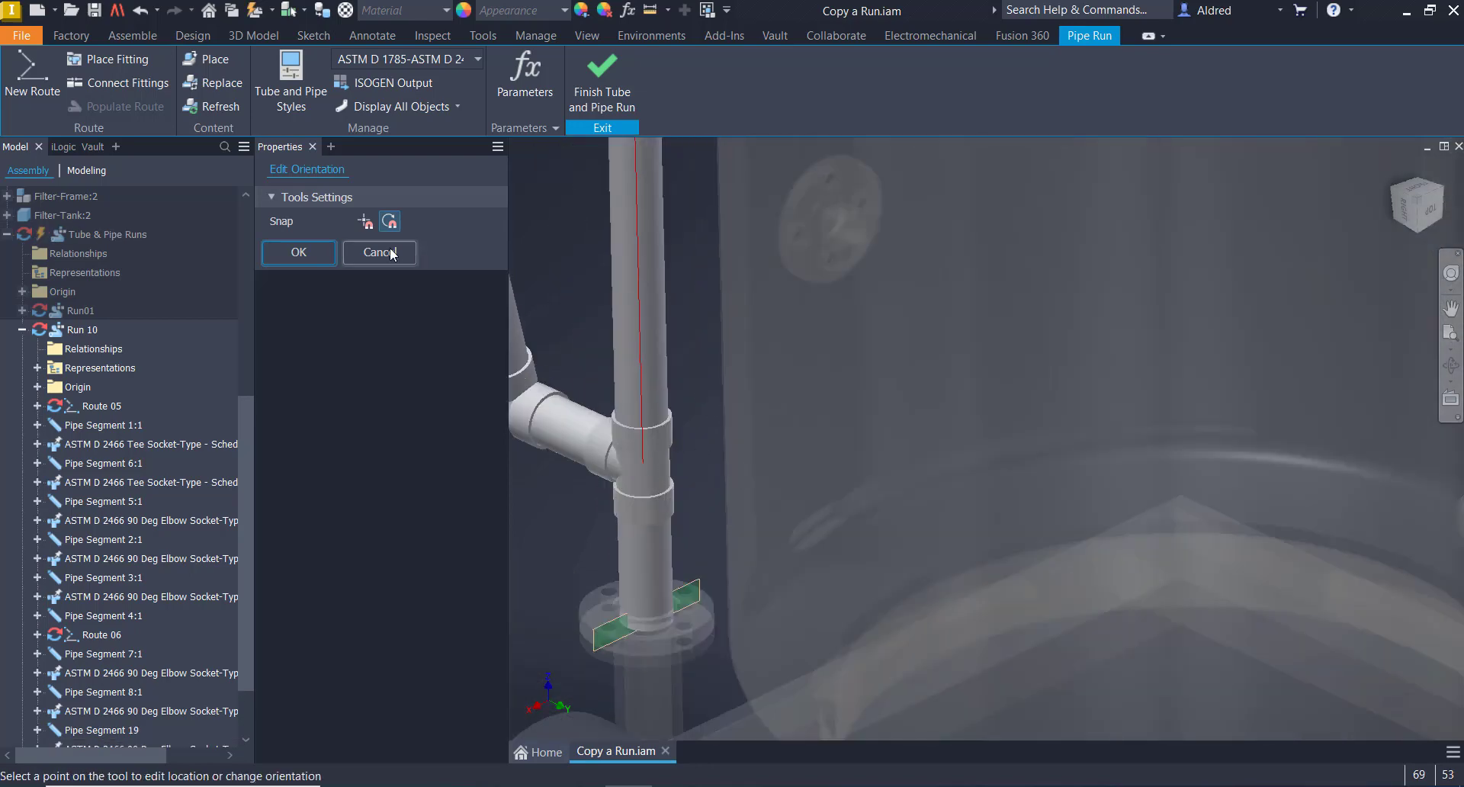
left_click(379, 252)
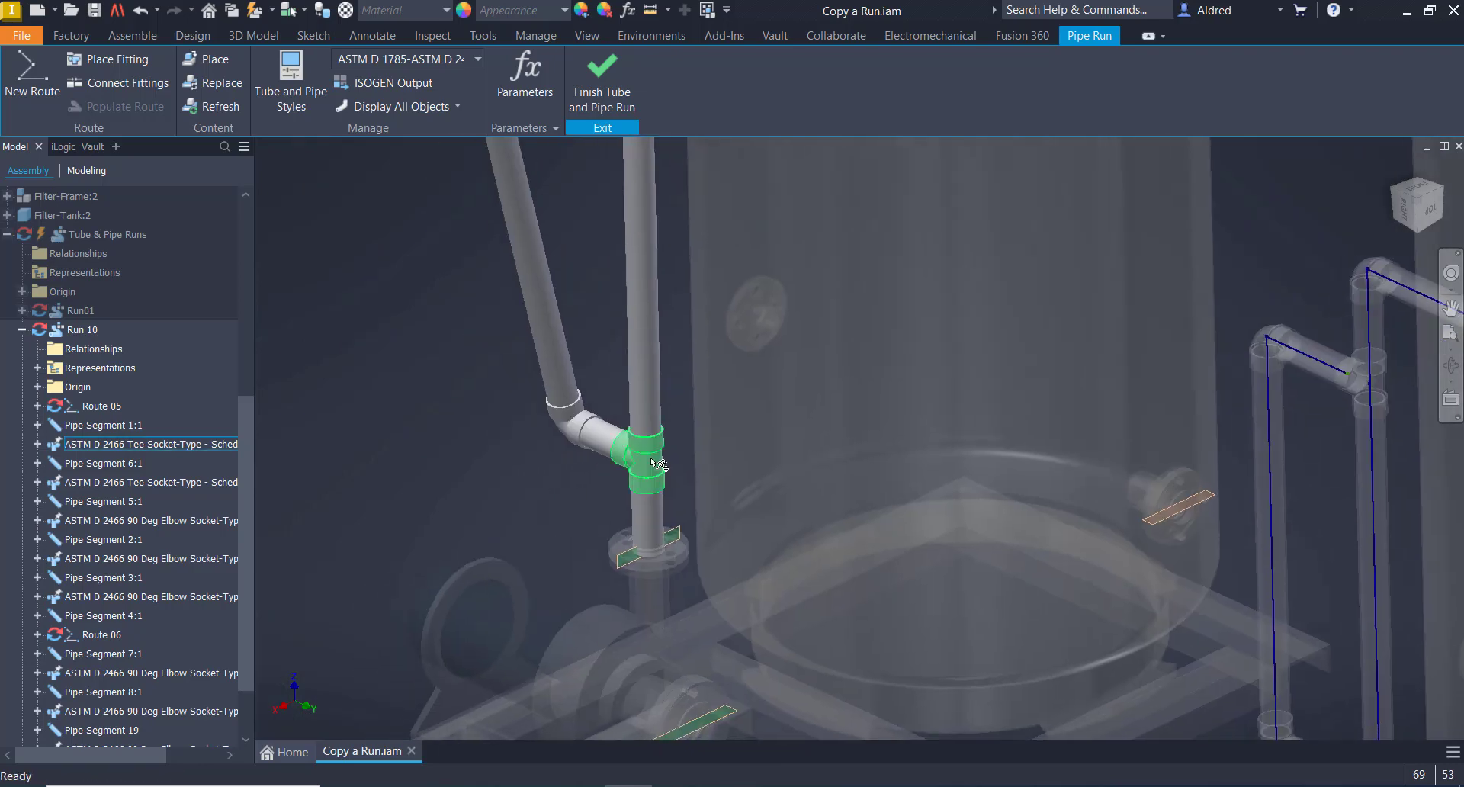
right_click(637, 463)
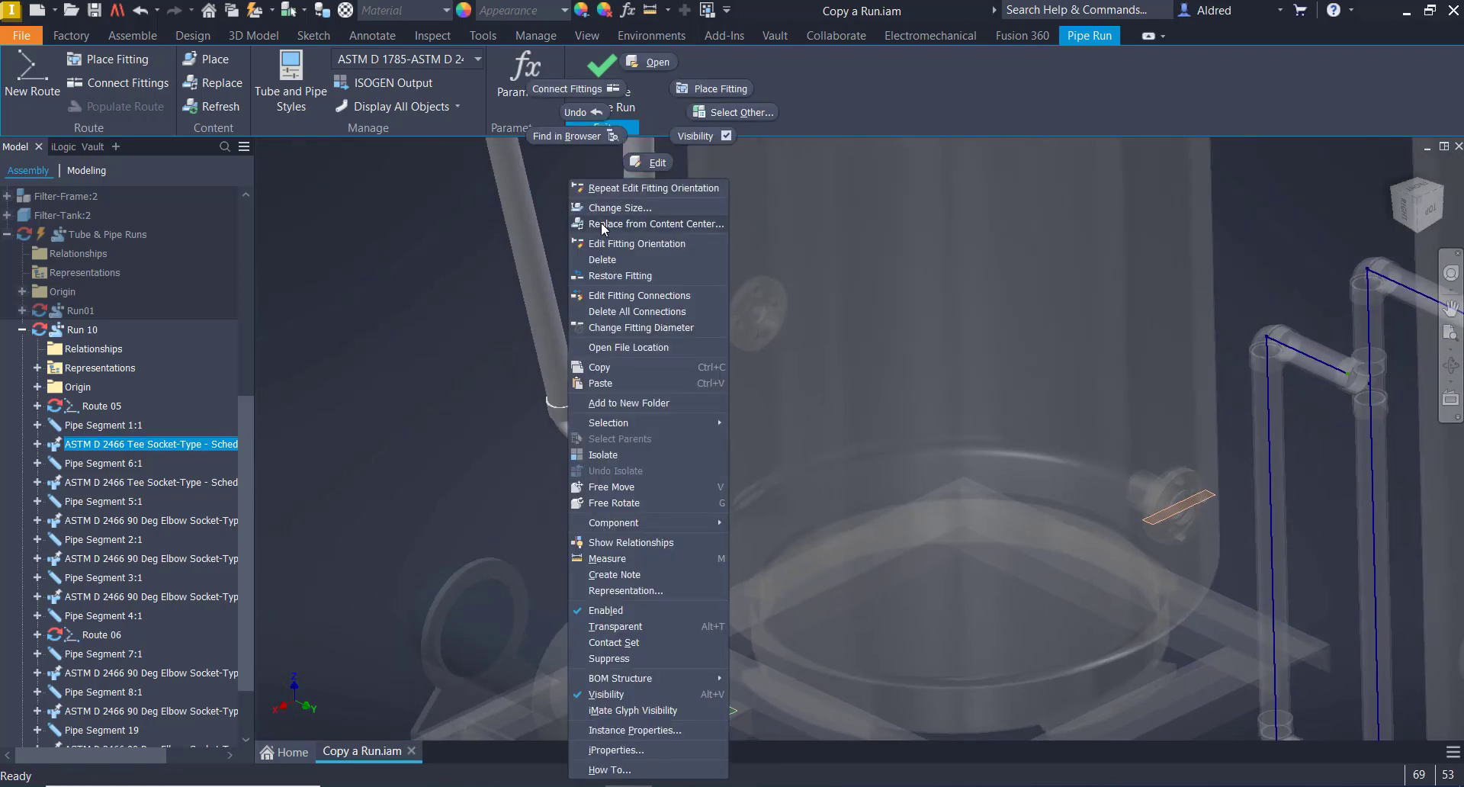
- Reorient the lower tee to face forward, accept it, and finish editing Run 10
left_click(639, 244)
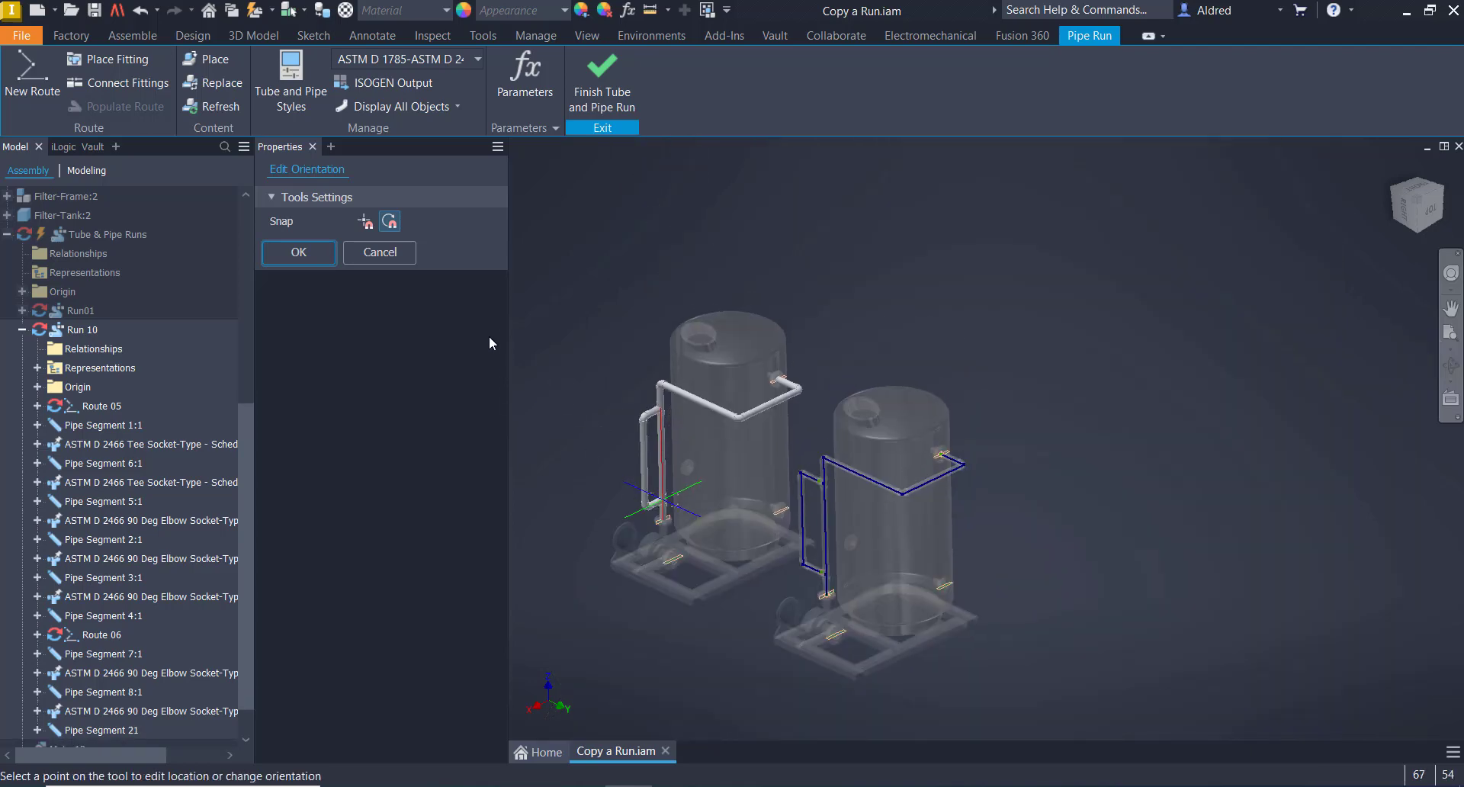
left_click(298, 253)
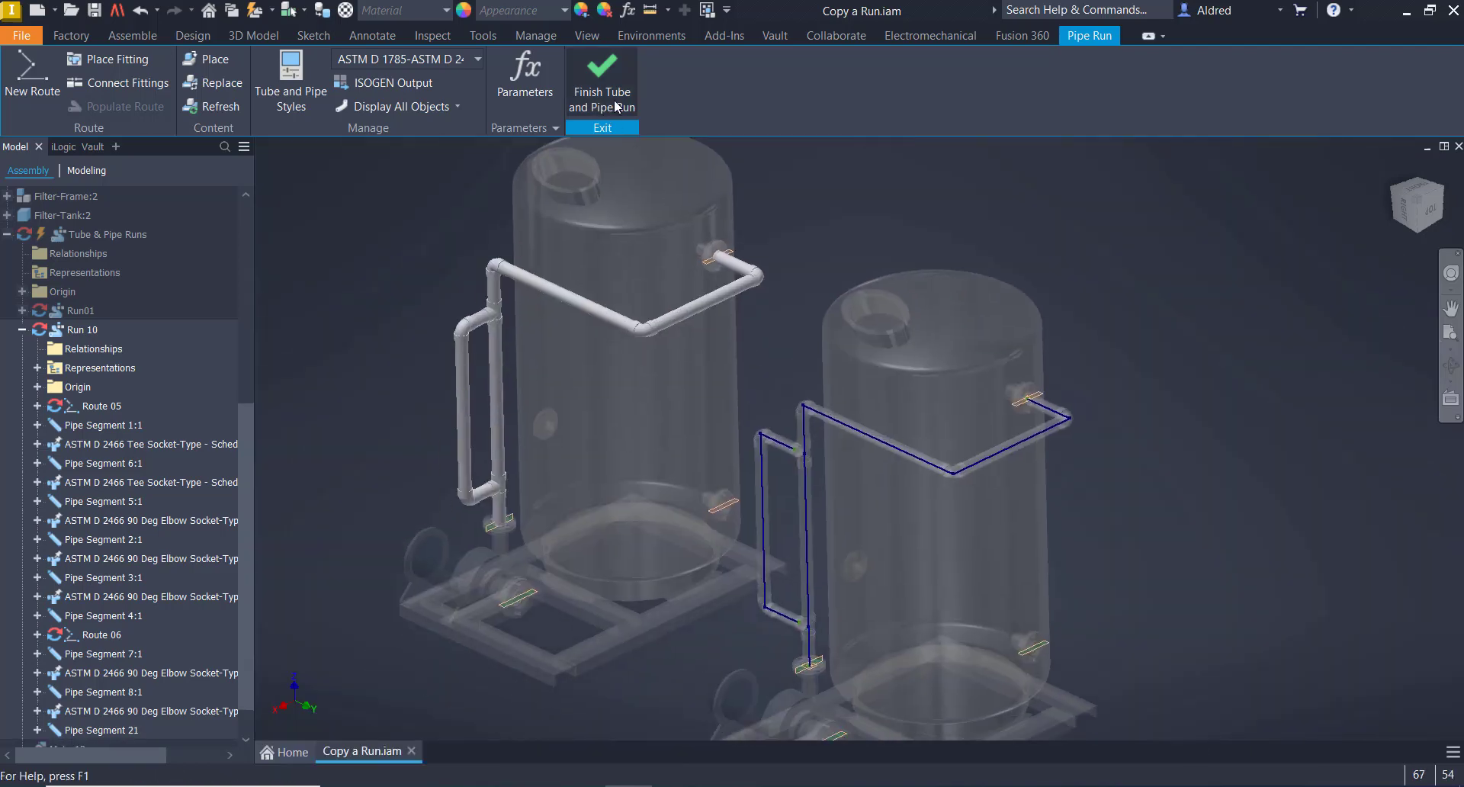
left_click(602, 91)
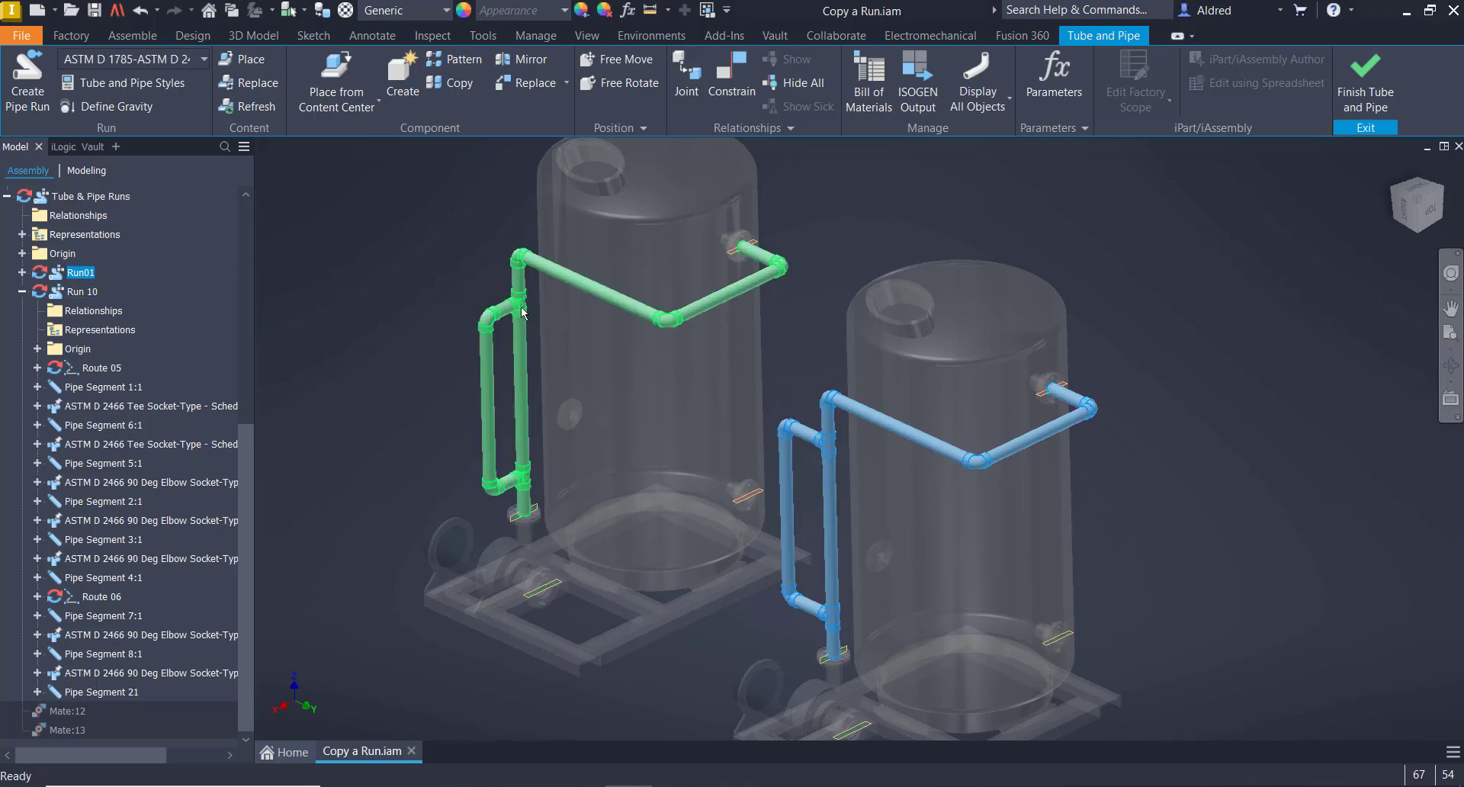
- Pick Run01 in the browser to compare it with Run 10 on the left tank
left_click(728, 558)
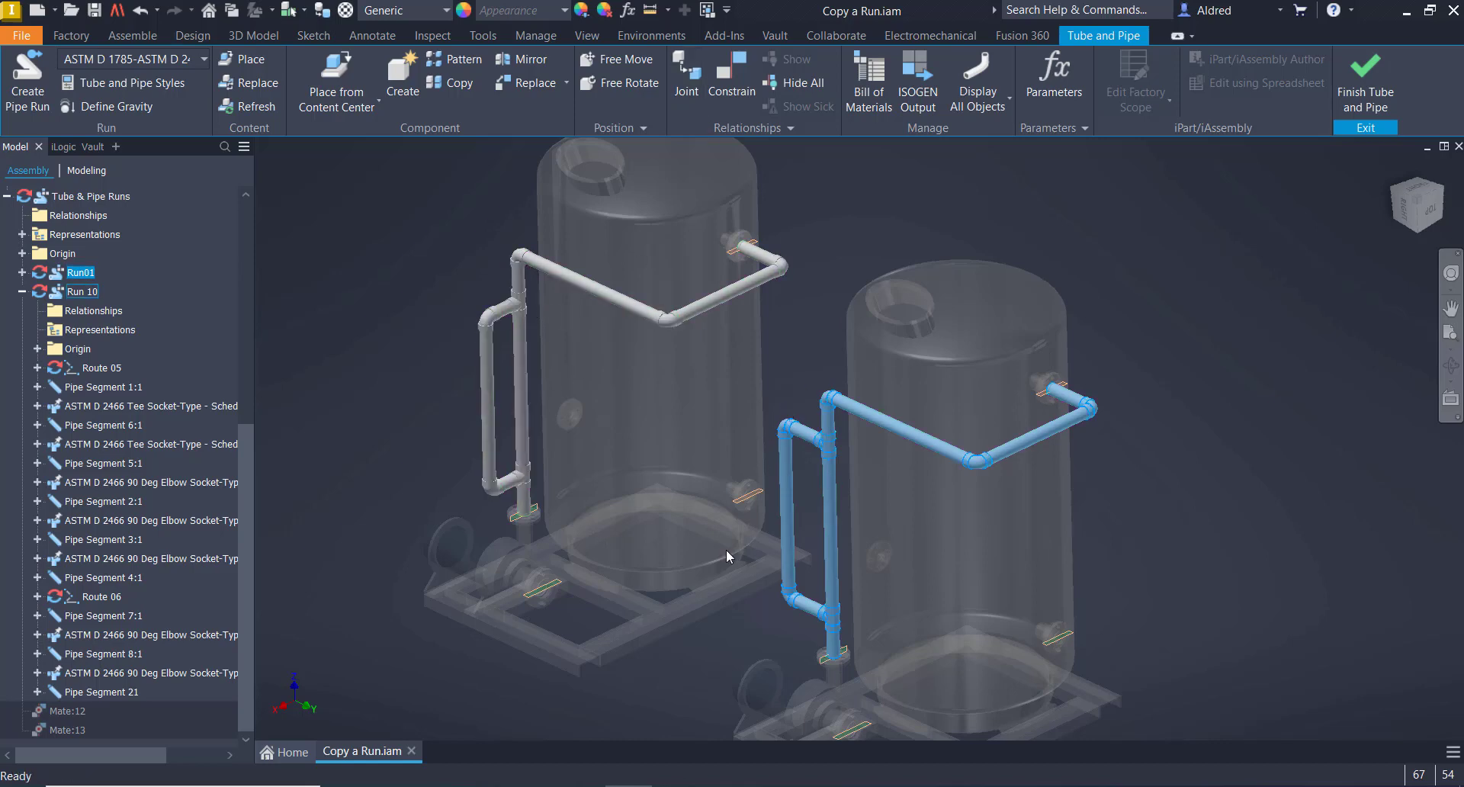